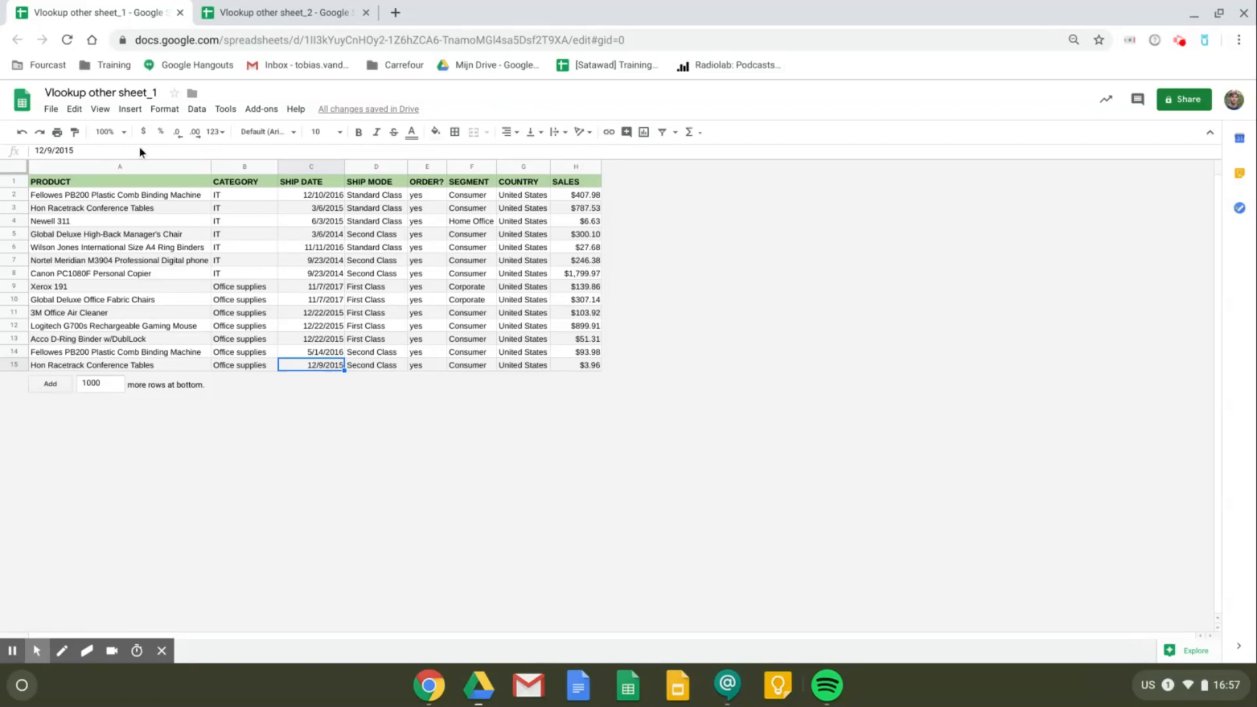
- Review sheet_2's product names and its empty Sales cells
click(284, 11)
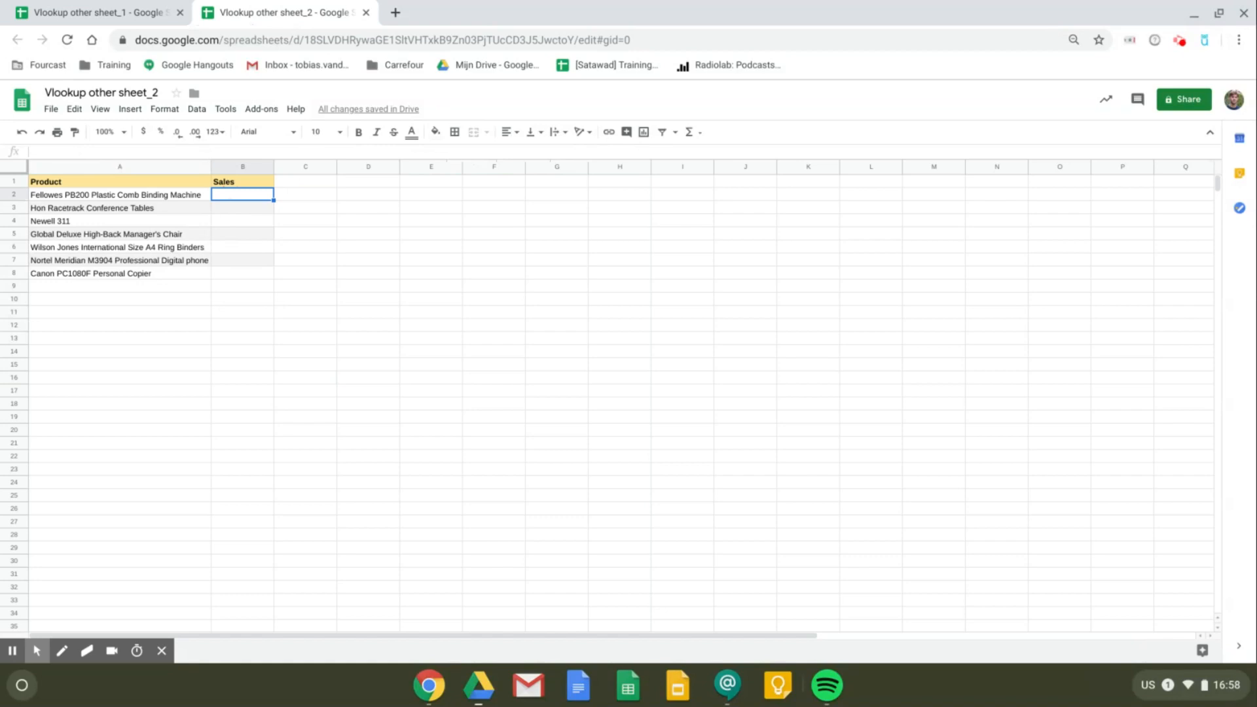
drag(119, 195, 119, 274)
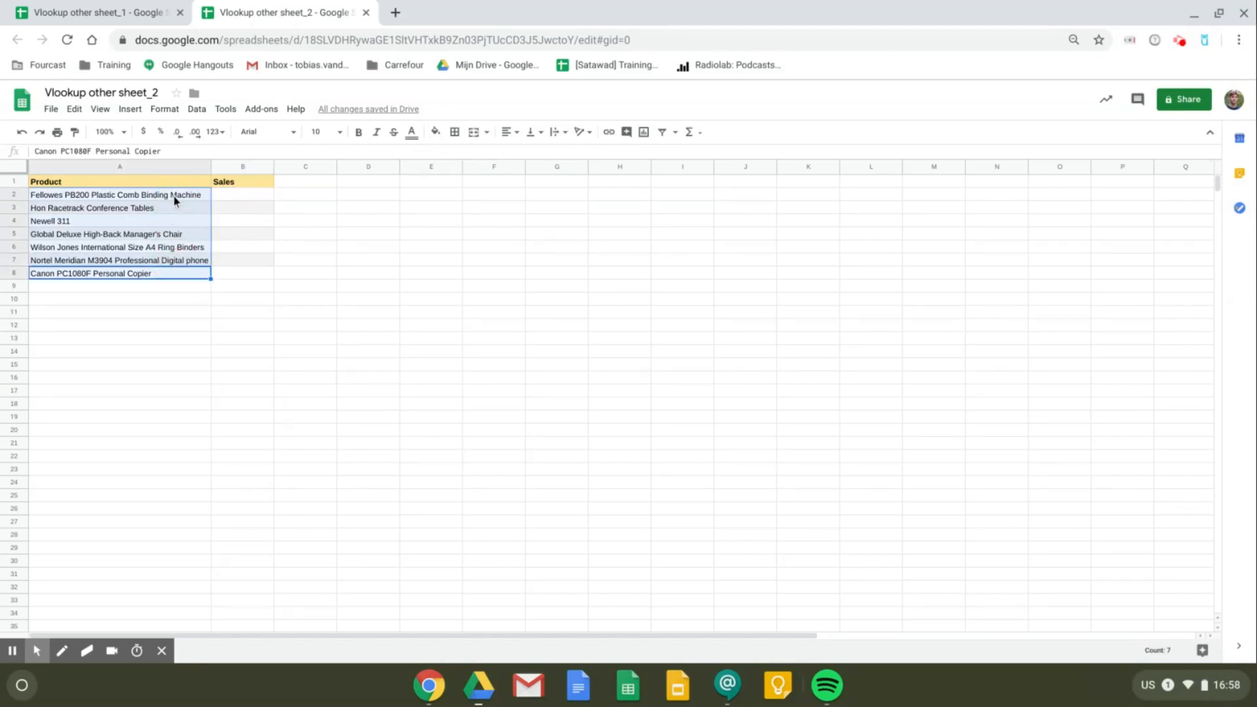
mouse_move(222, 199)
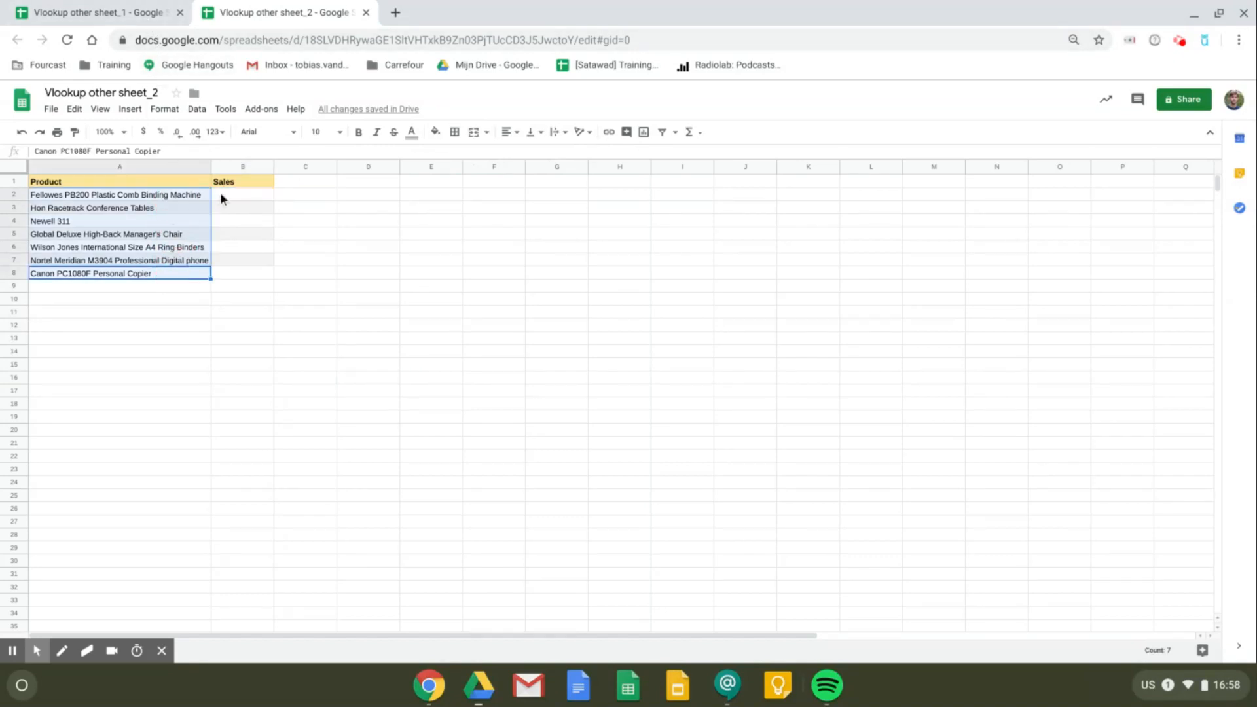
mouse_move(228, 202)
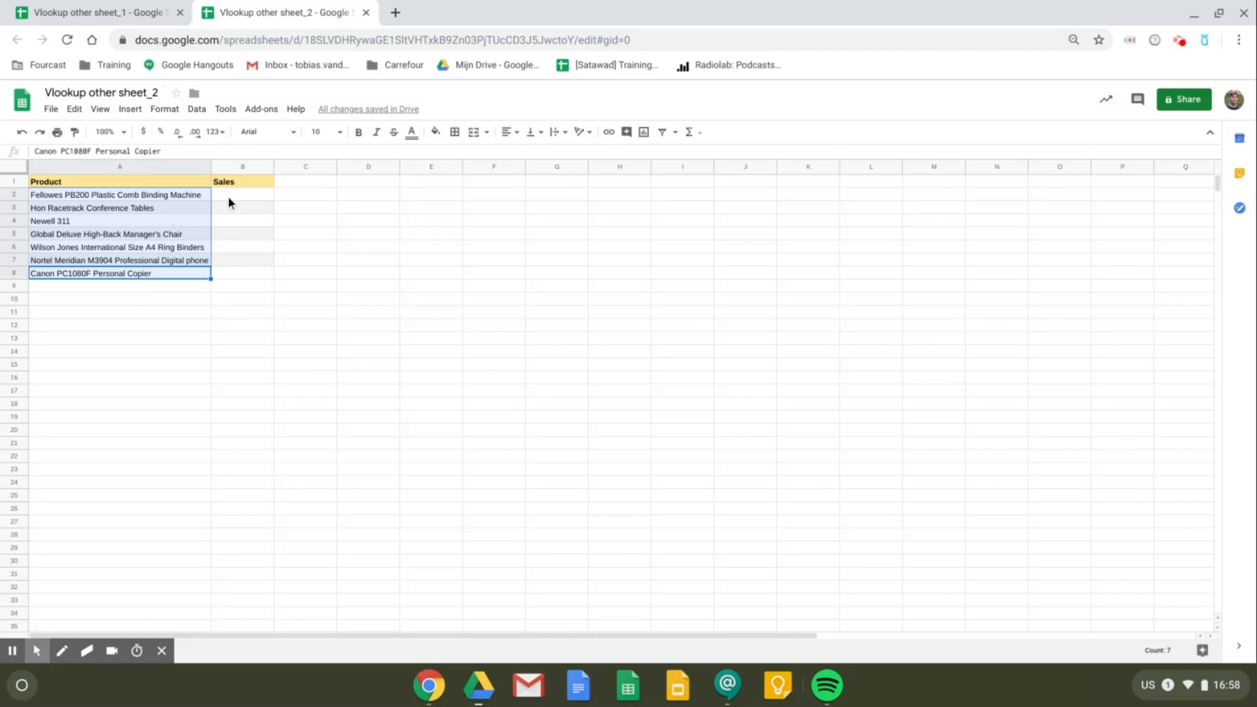
click(243, 194)
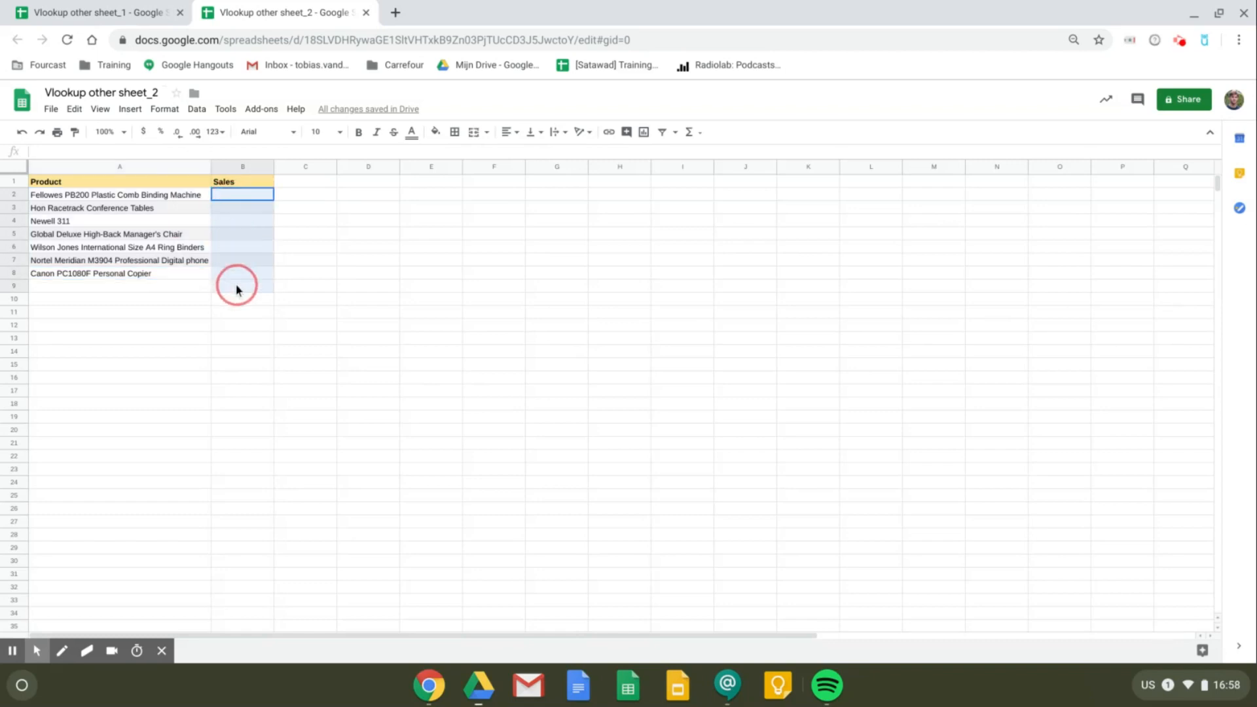
- Review sheet_1's source data, selecting the first product and the category entries
click(95, 12)
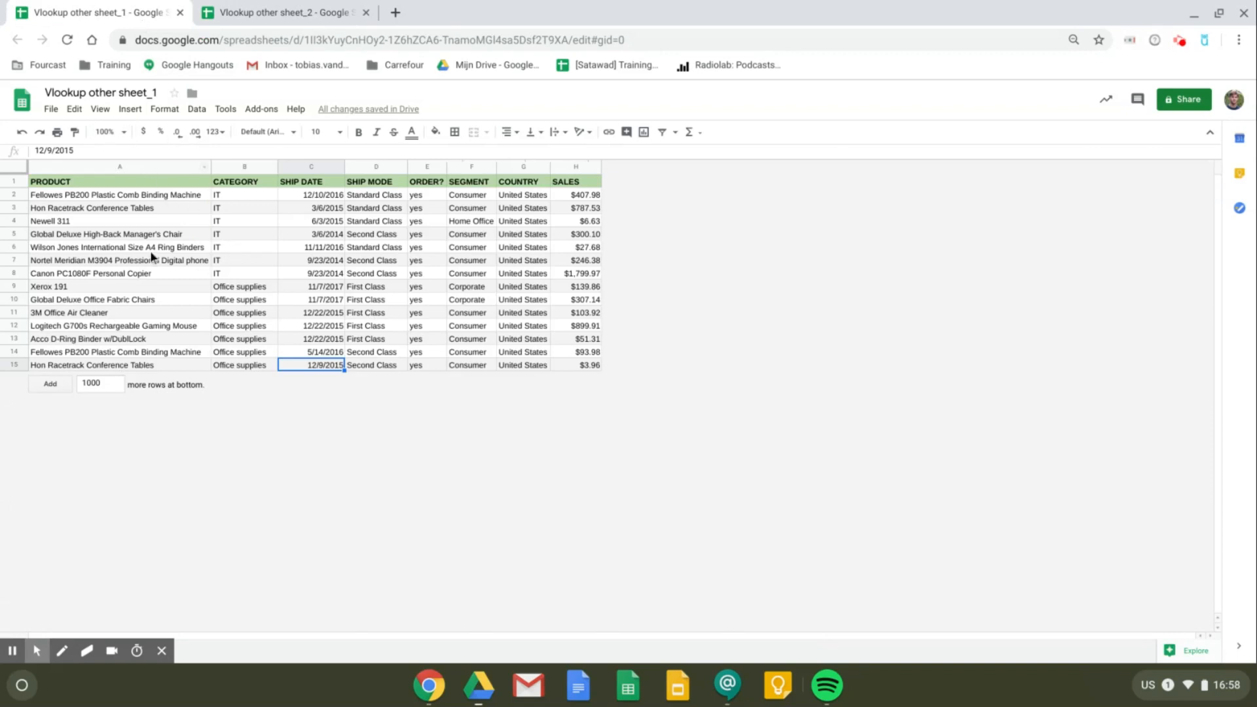
click(115, 195)
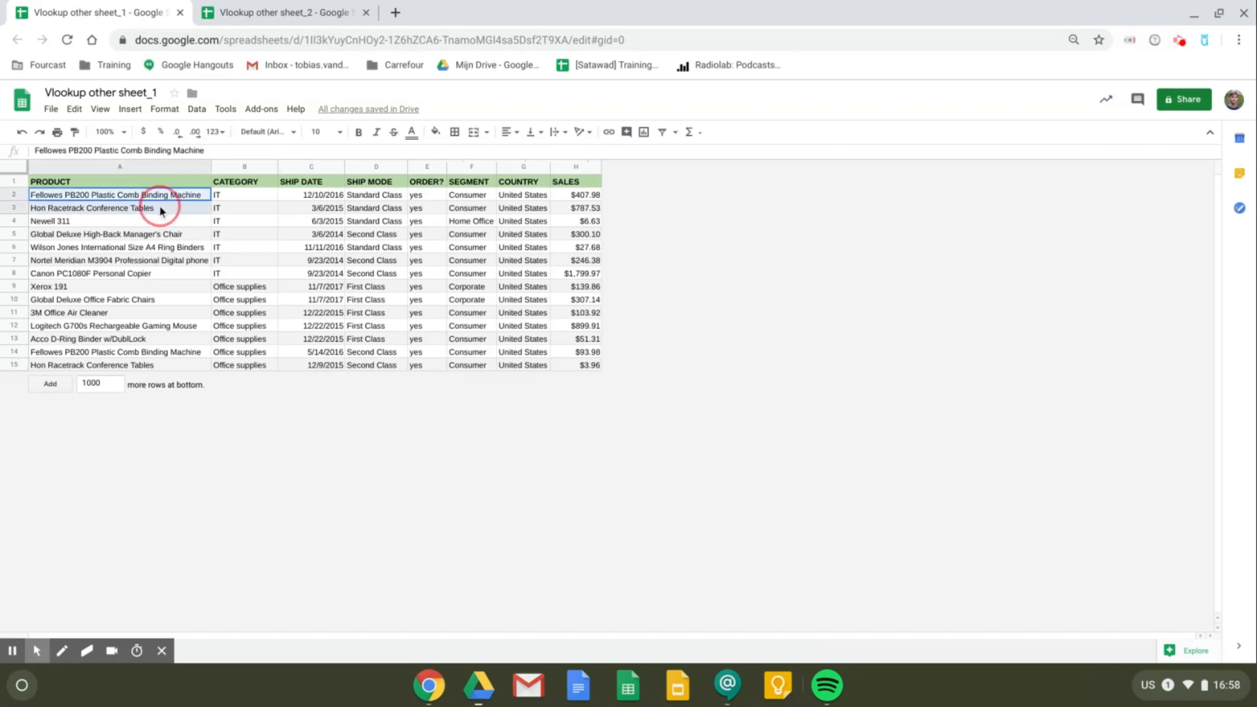
drag(119, 194, 119, 365)
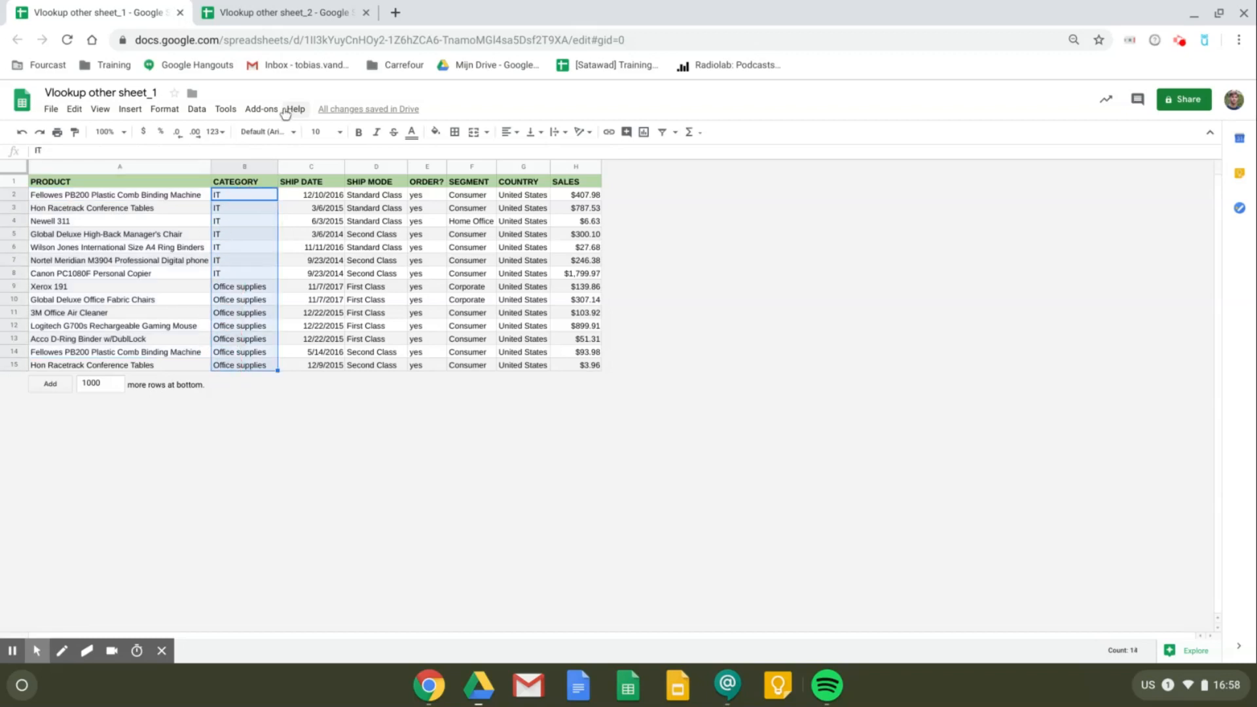
mouse_move(280, 11)
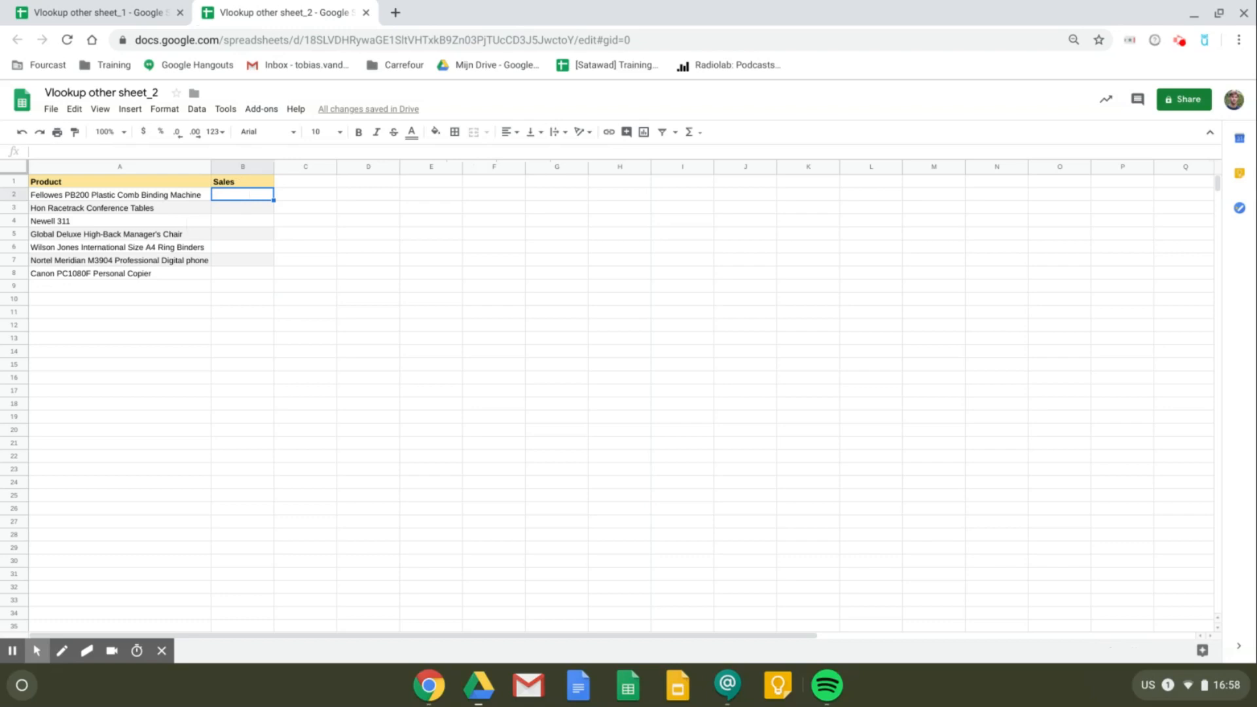
- Start =IMPORTRANGE(" in B2 and grab sheet_1's spreadsheet ID from its URL
text(=)
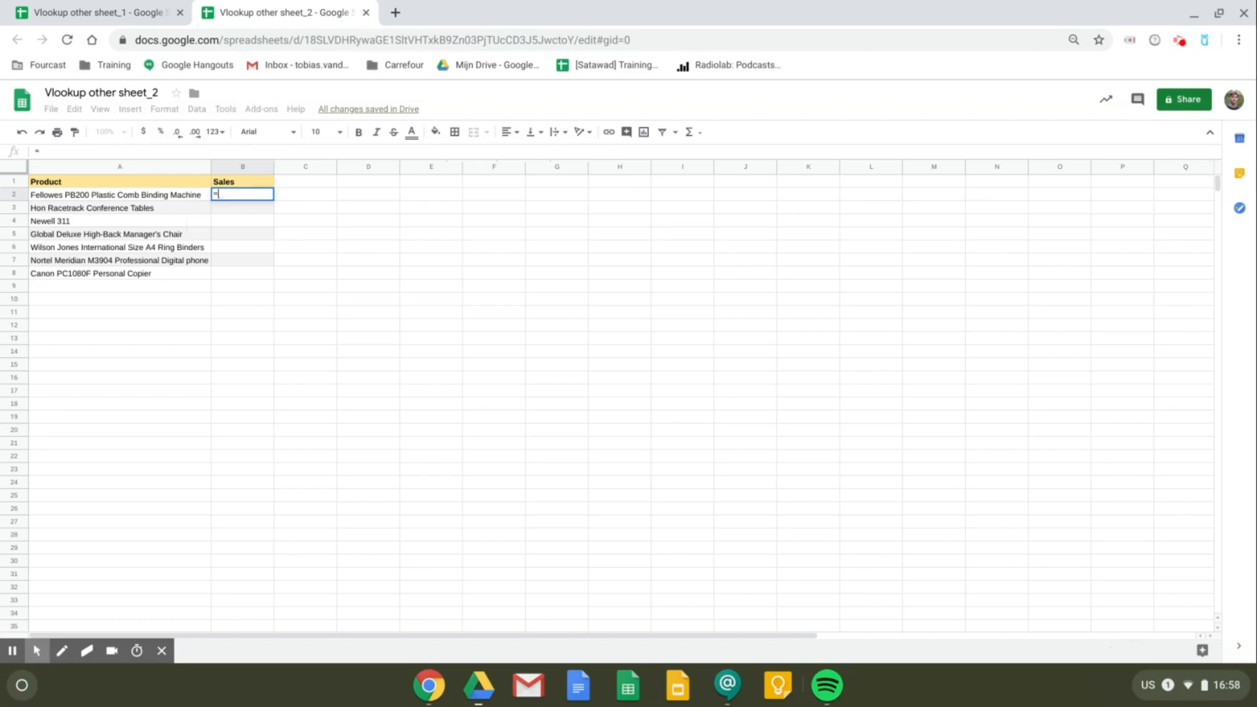
text(import)
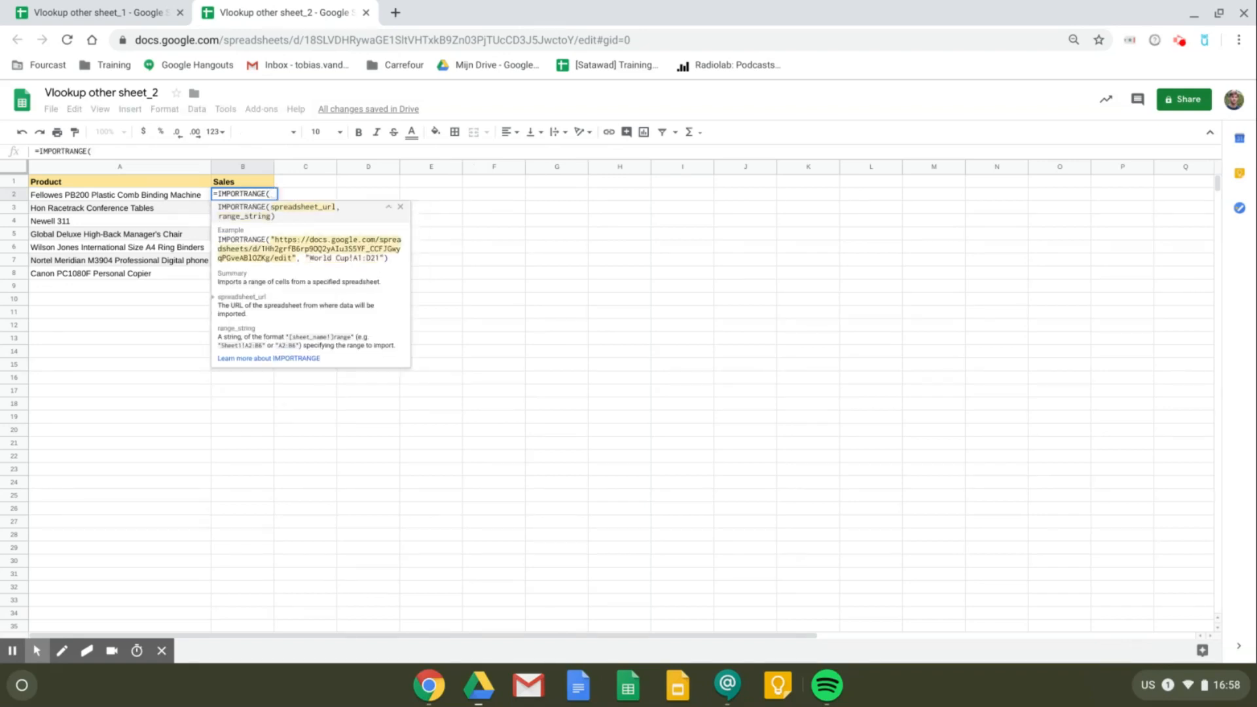
mouse_move(95, 12)
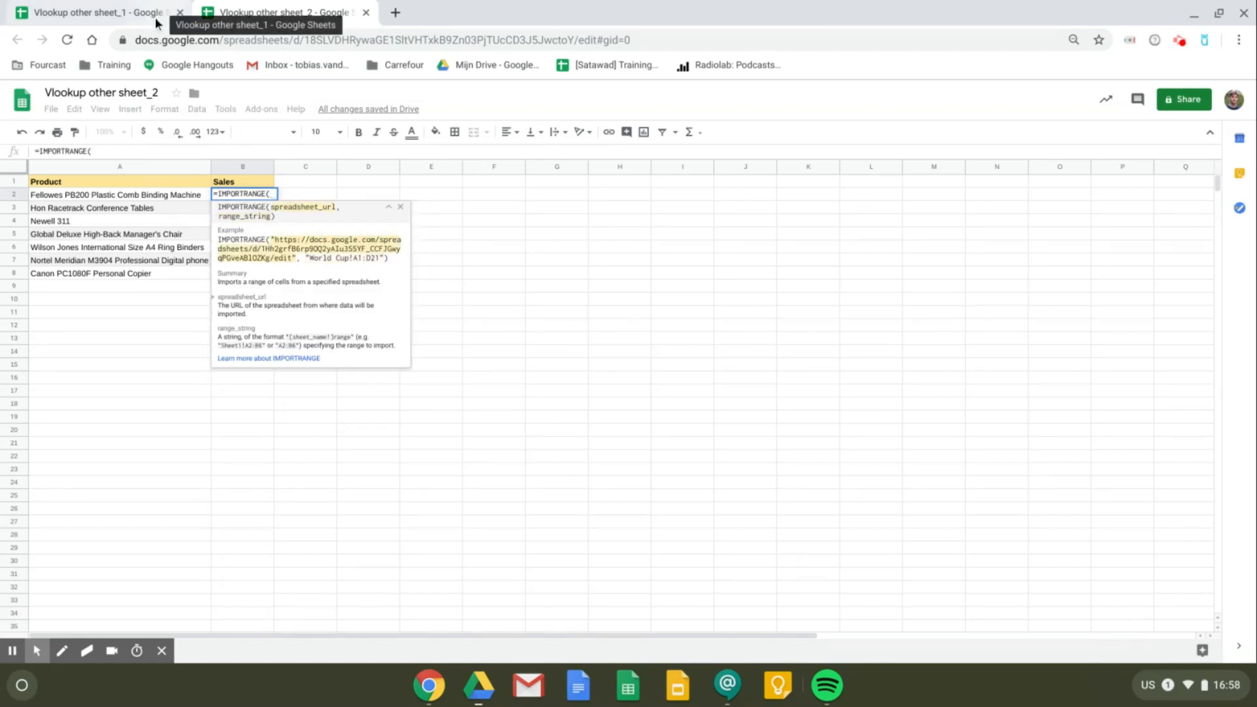
text(")
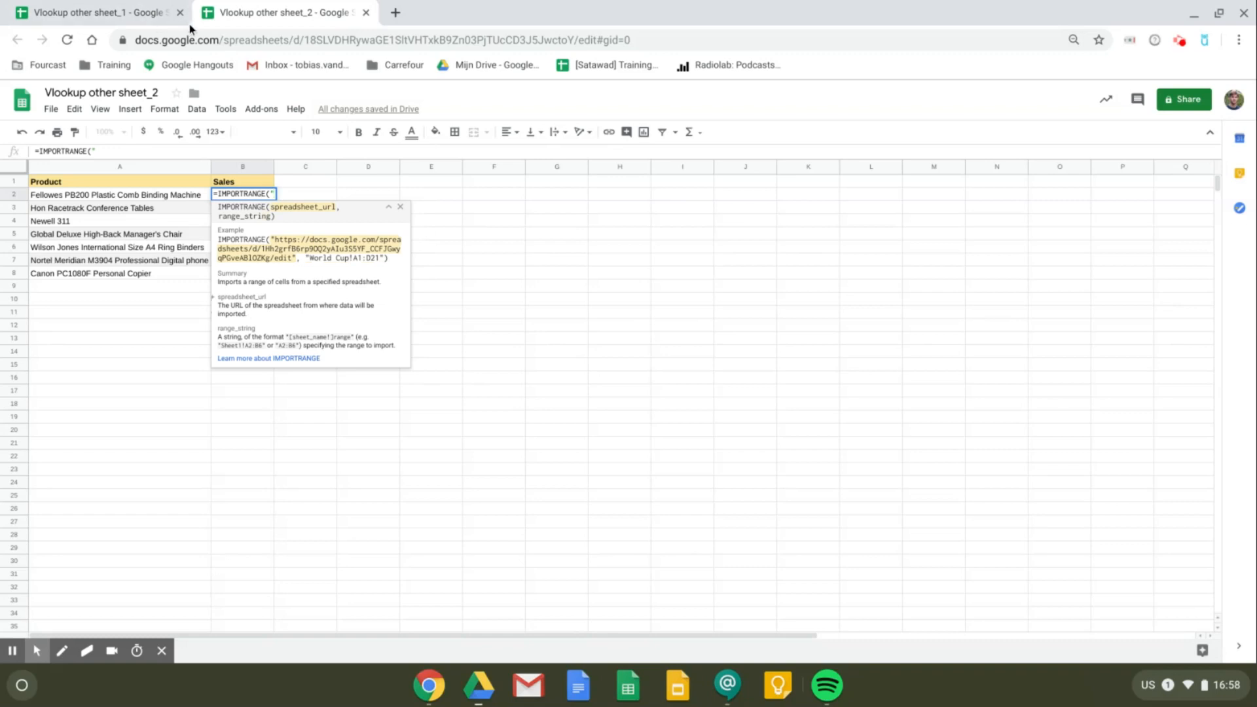
click(96, 12)
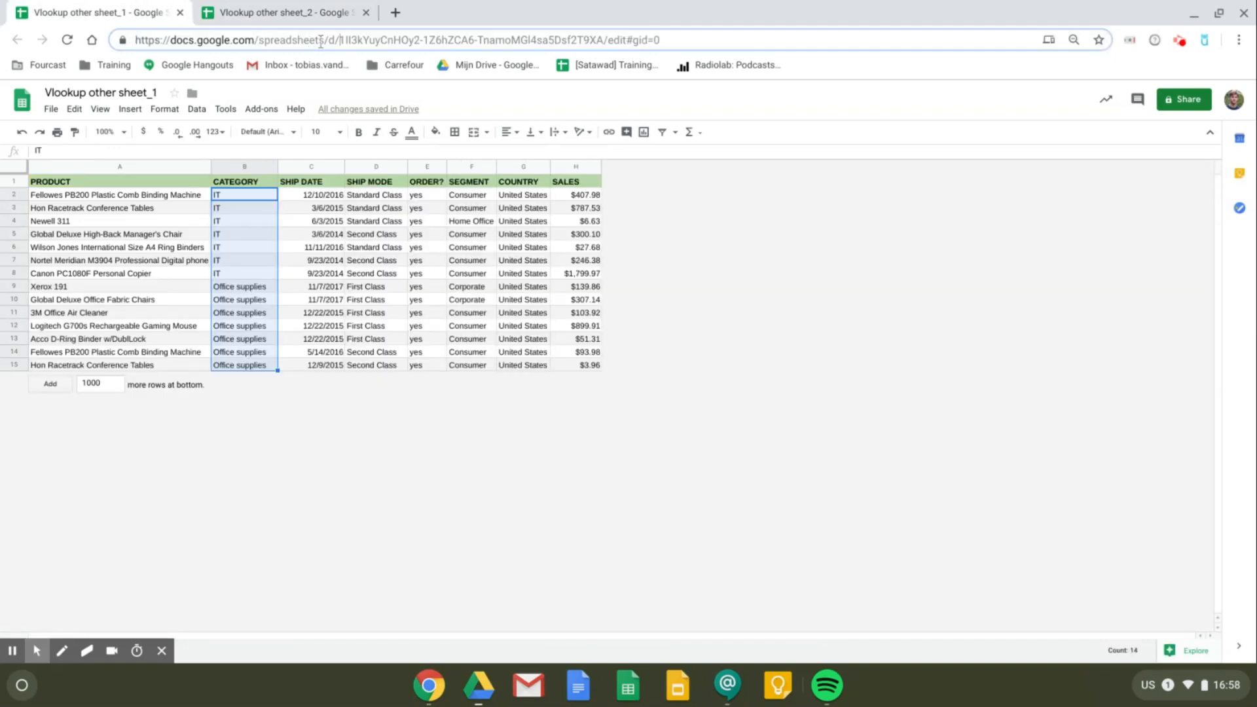
double_click(362, 40)
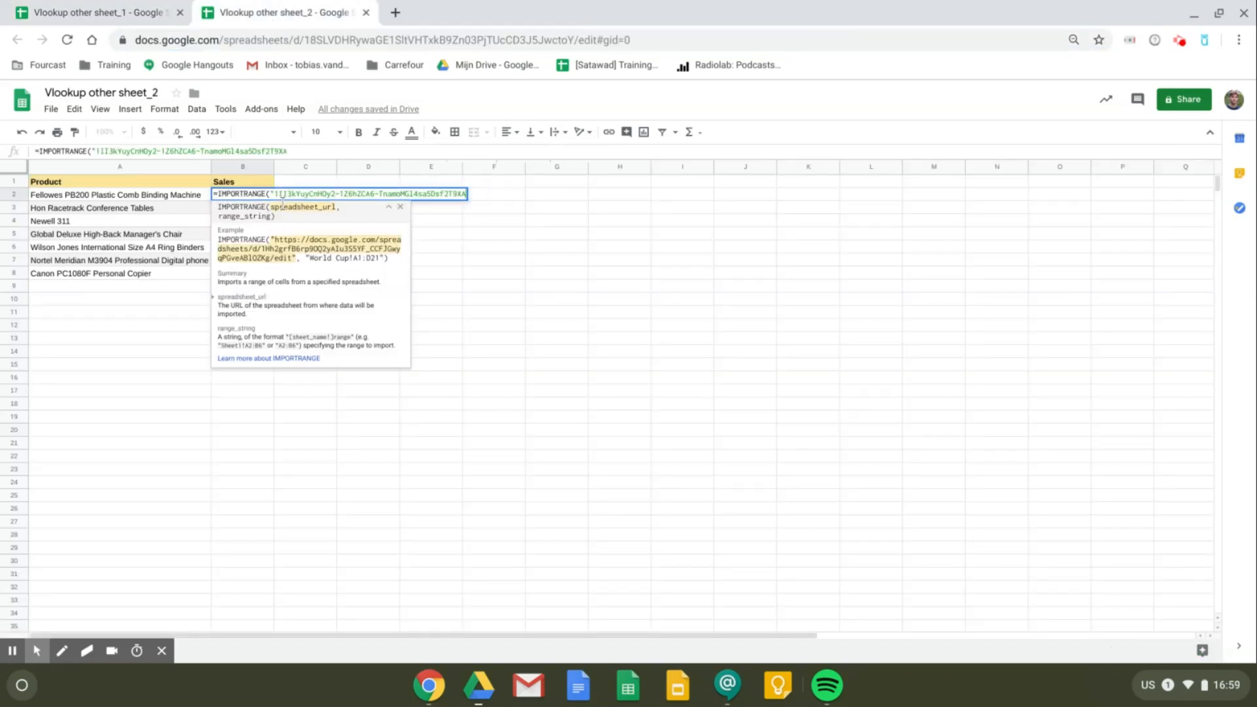
- Complete the formula with the ID and "Sales!a1", confirming it to get #REF! pending connection
text(,)
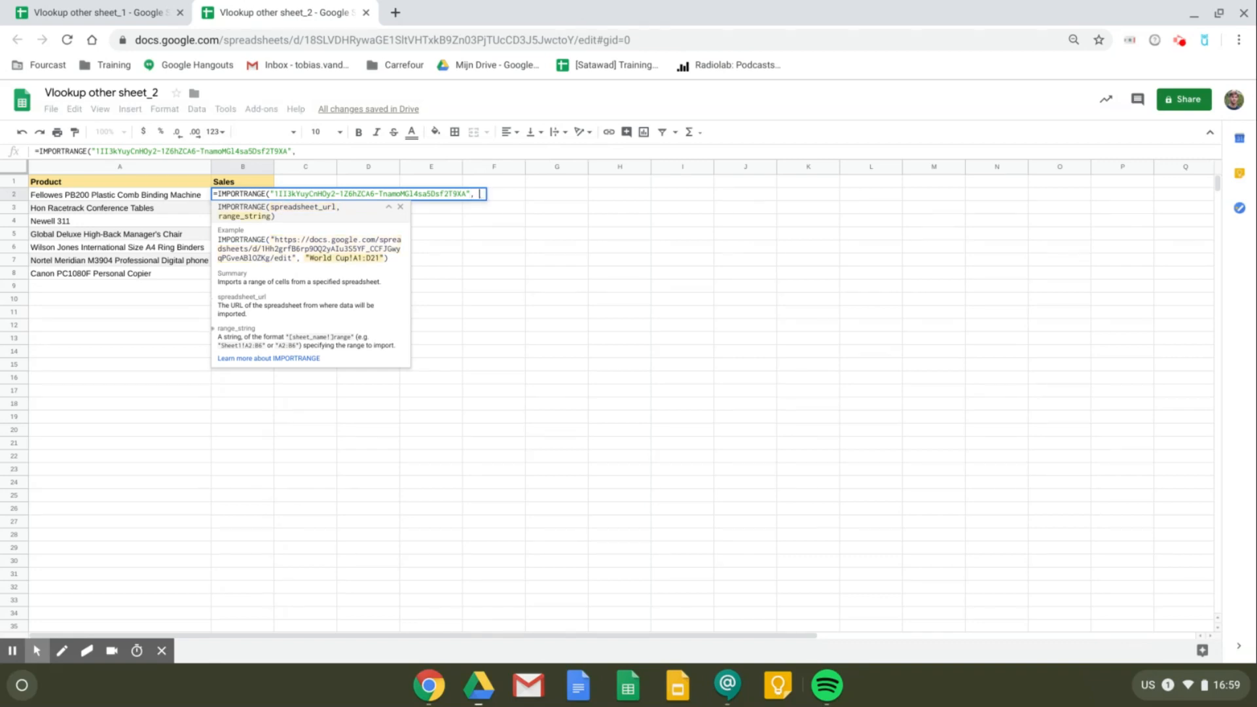
text("Sales)
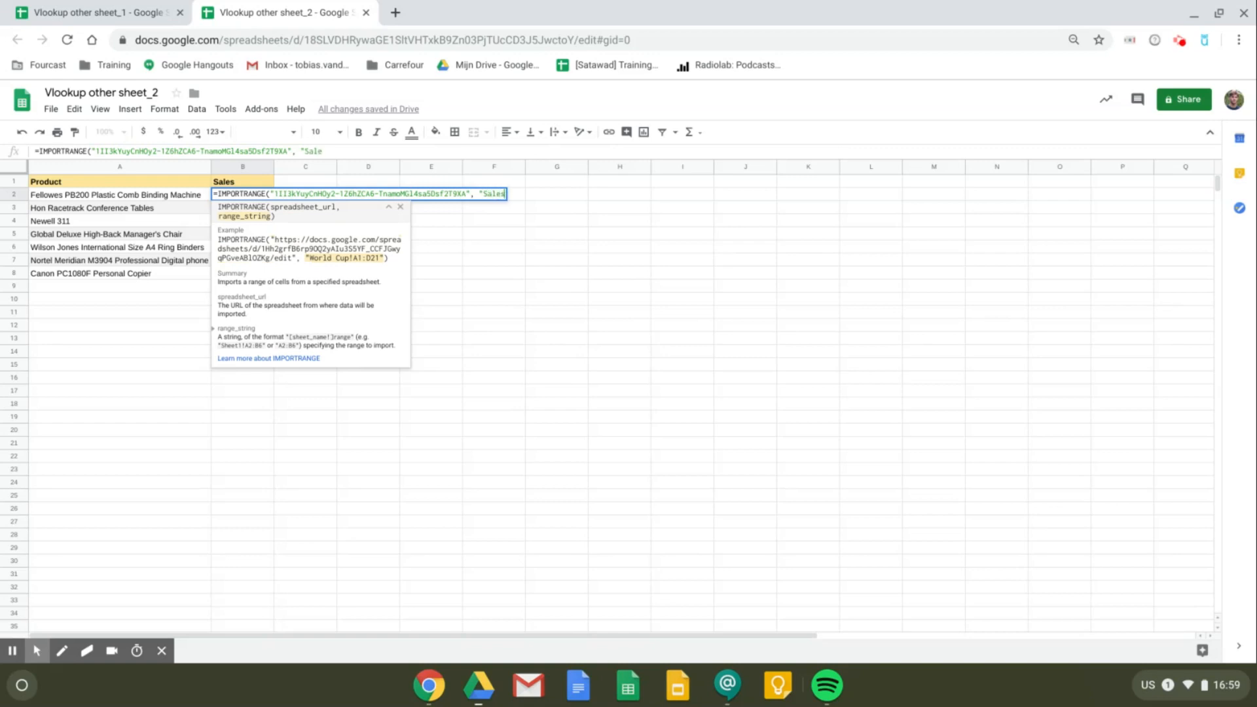
text(!)
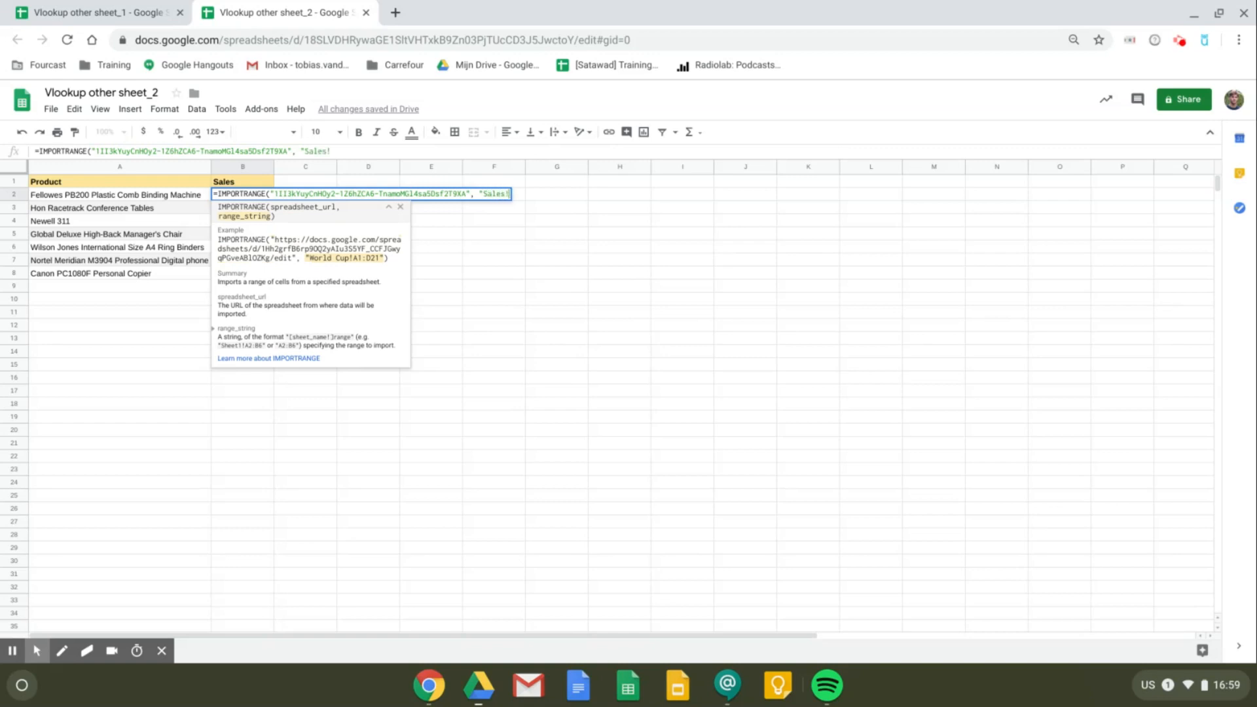
text(a)
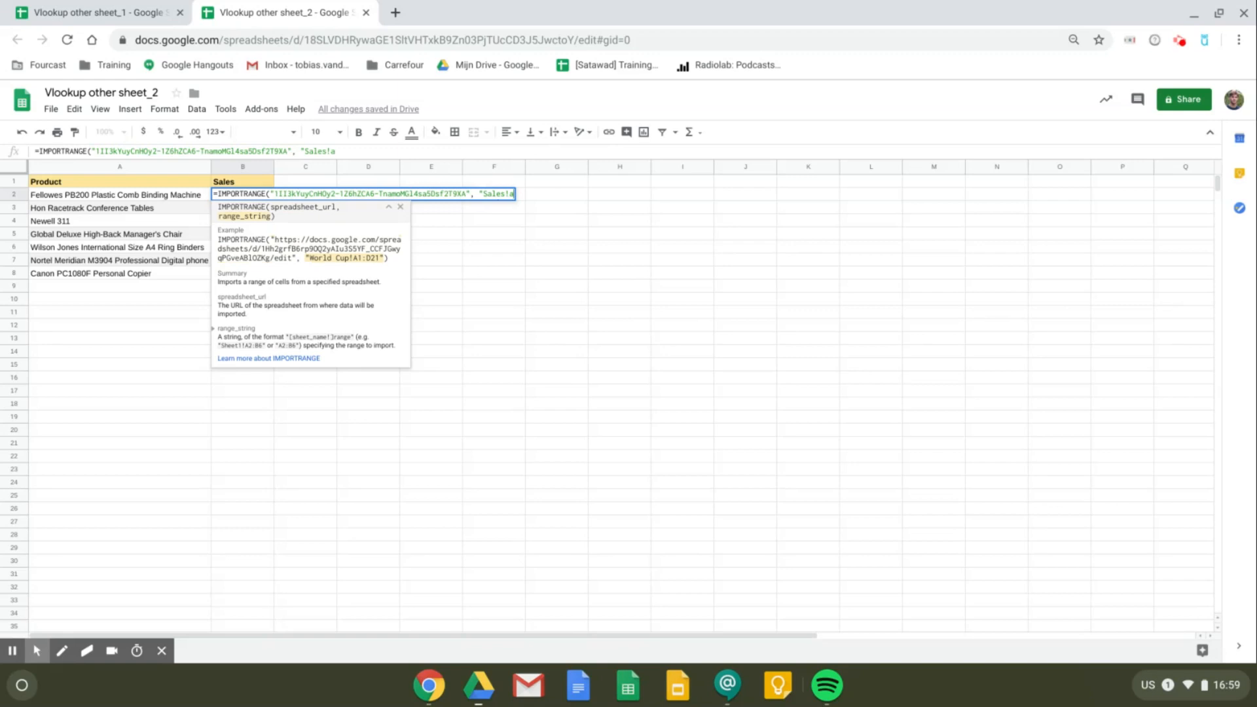
text(!)
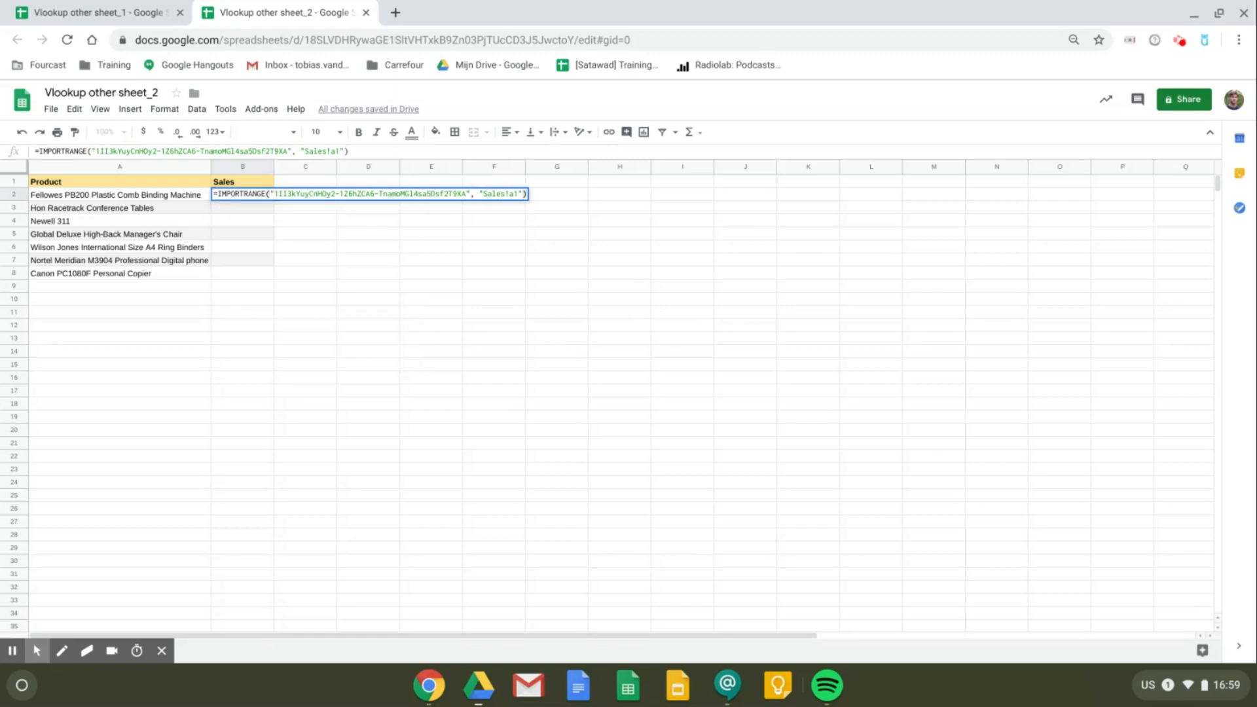
key(enter)
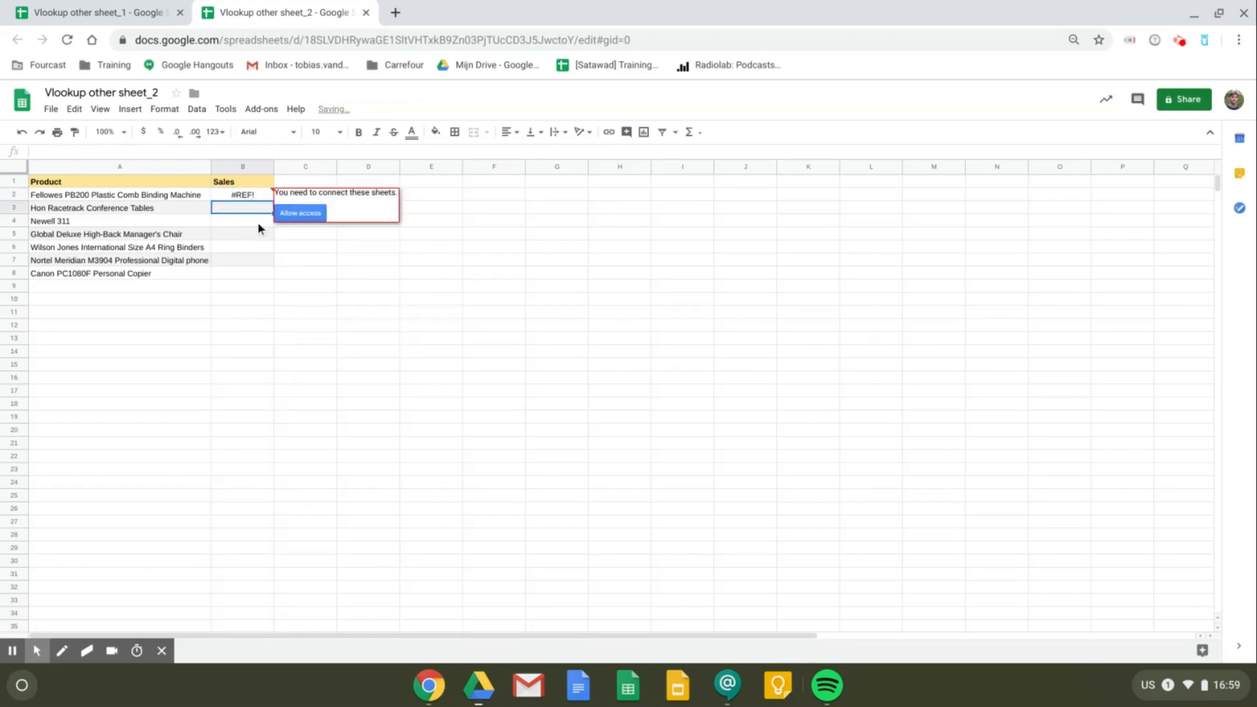
- Allow access on B2's #REF! popup, then replace the import with a new =VLOOKUP( formula
click(242, 195)
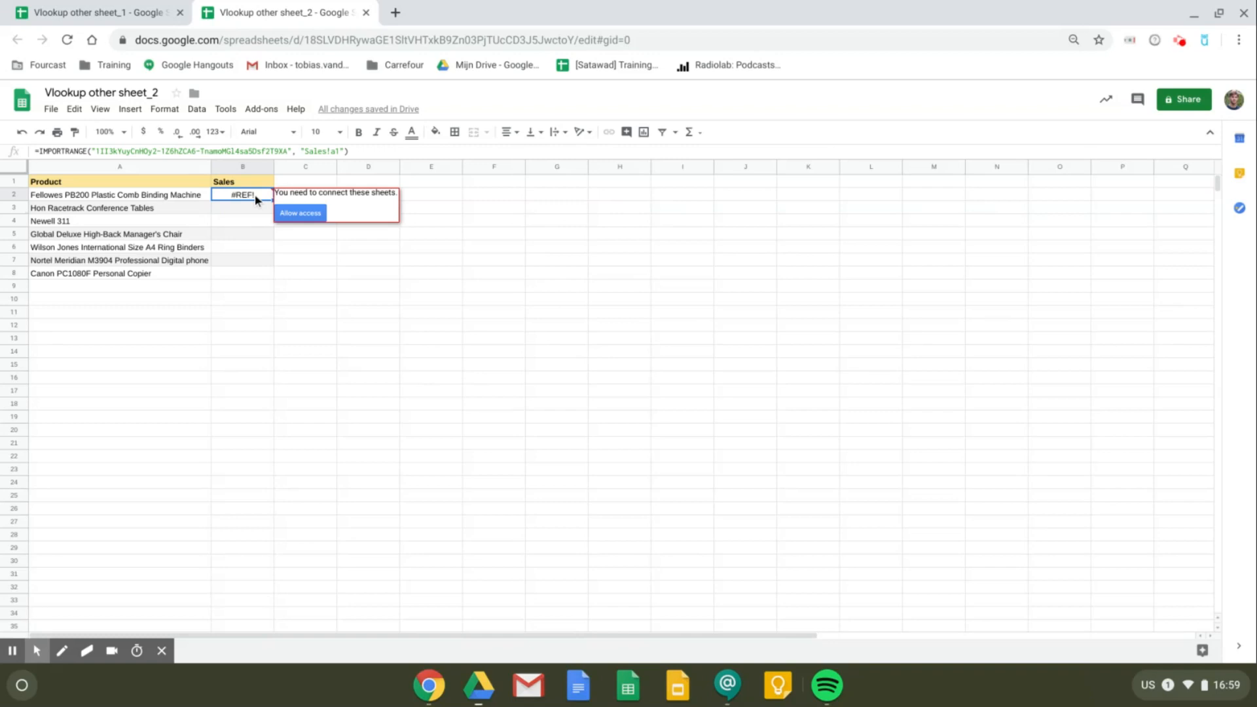
mouse_move(272, 199)
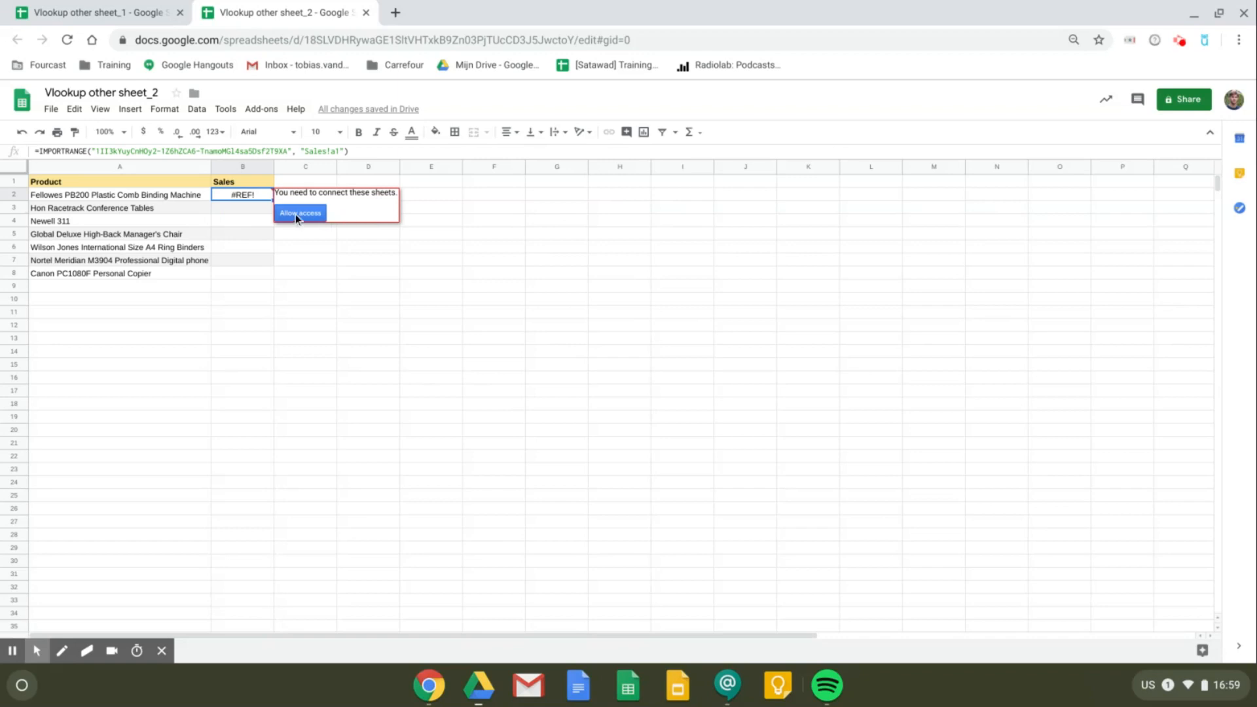
click(300, 212)
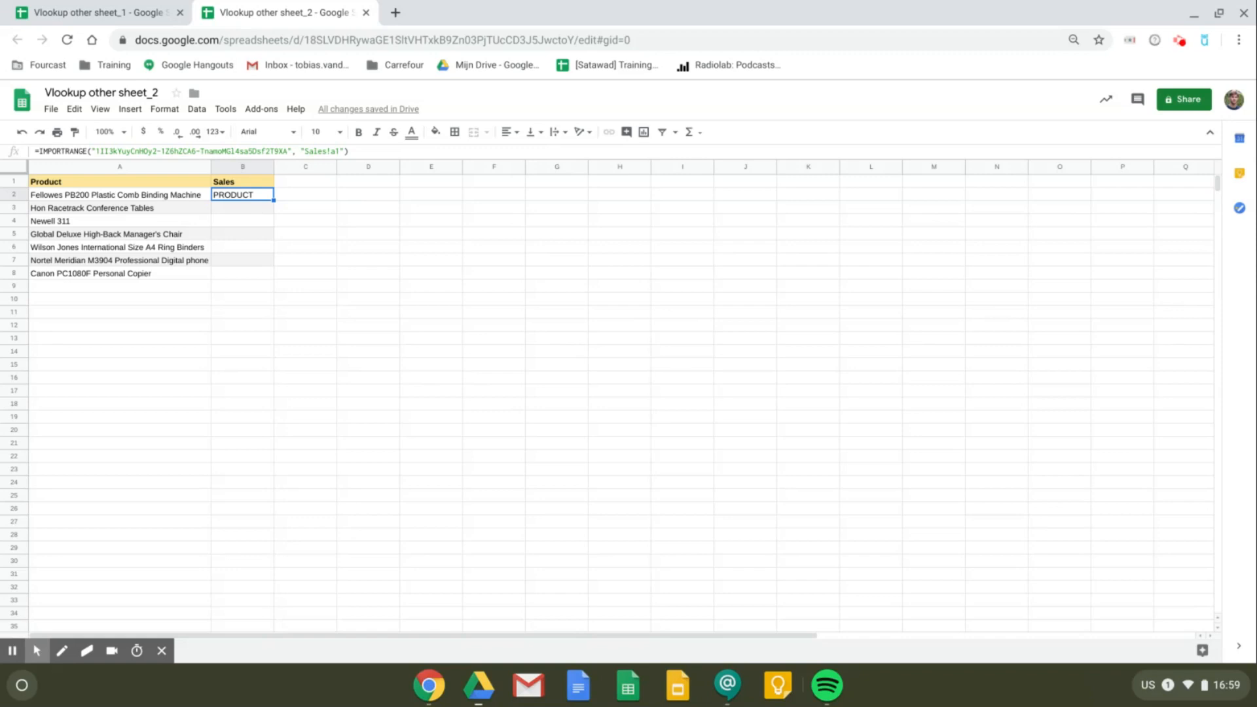
double_click(243, 194)
text(=)
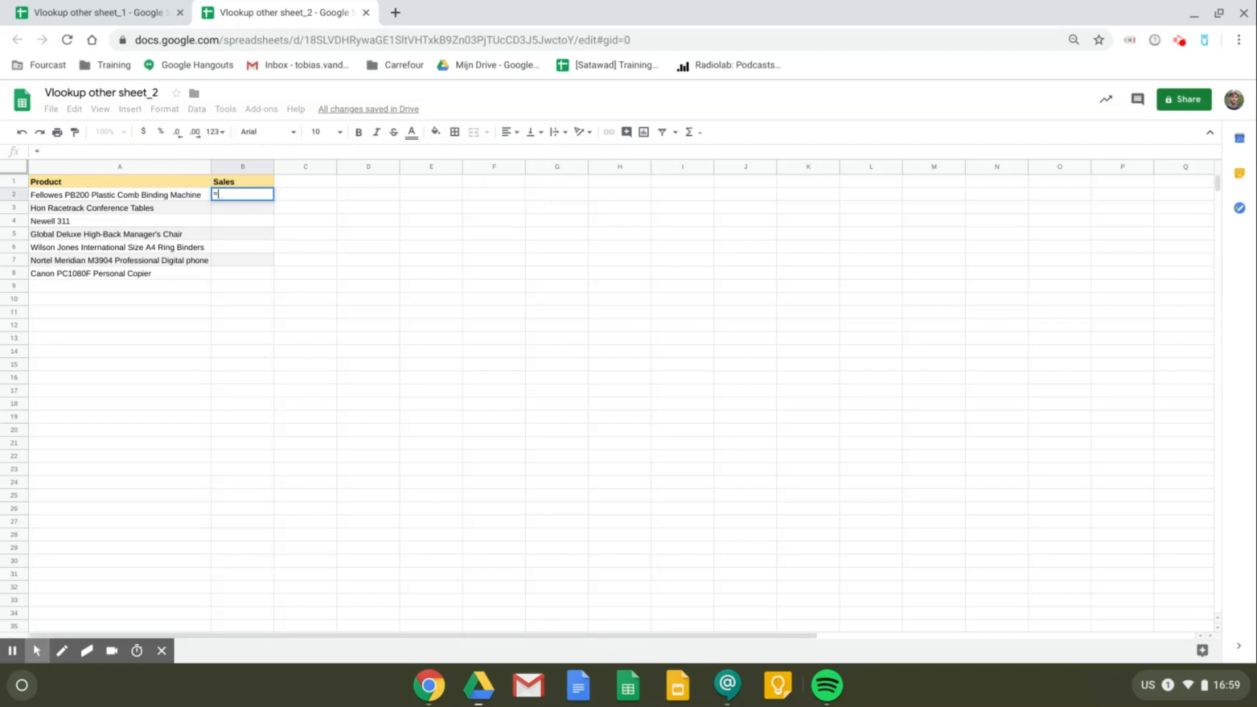
text(VLOOKUP()
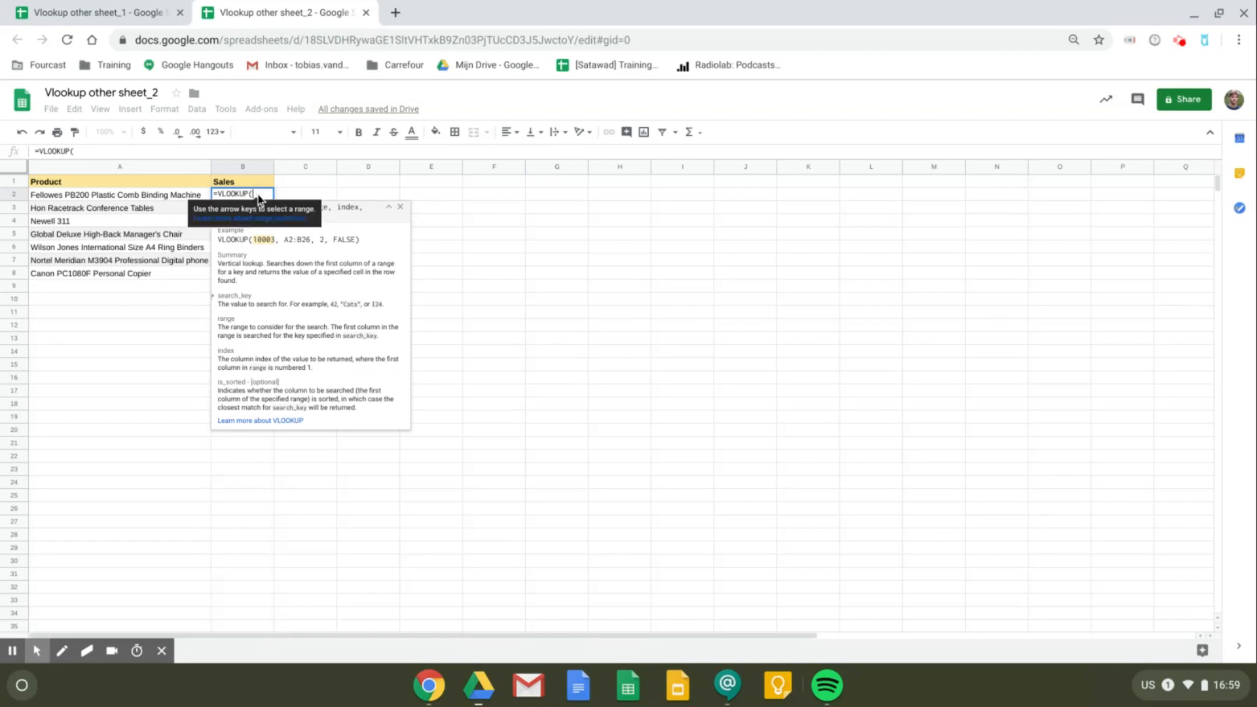
- Use A2 as lookup value and nest IMPORTRANGE with sheet_1's ID 1II3kYuy…T9XA
click(119, 196)
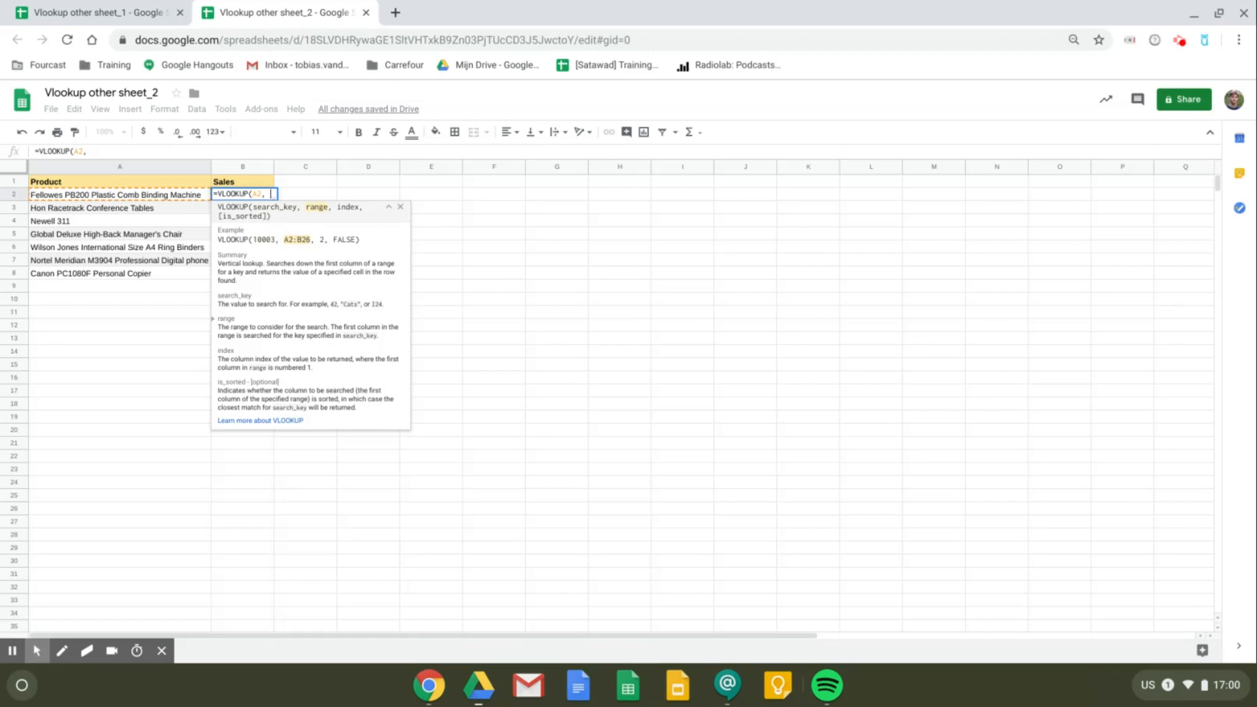
text(import)
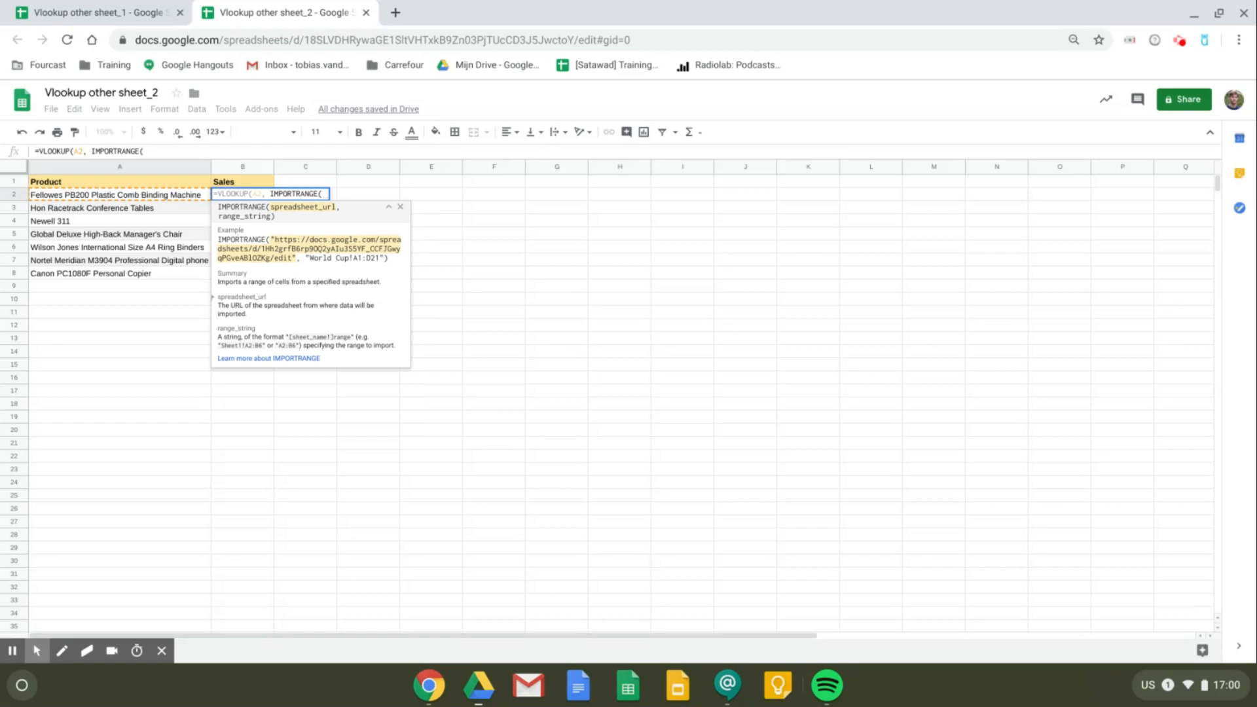
text("")
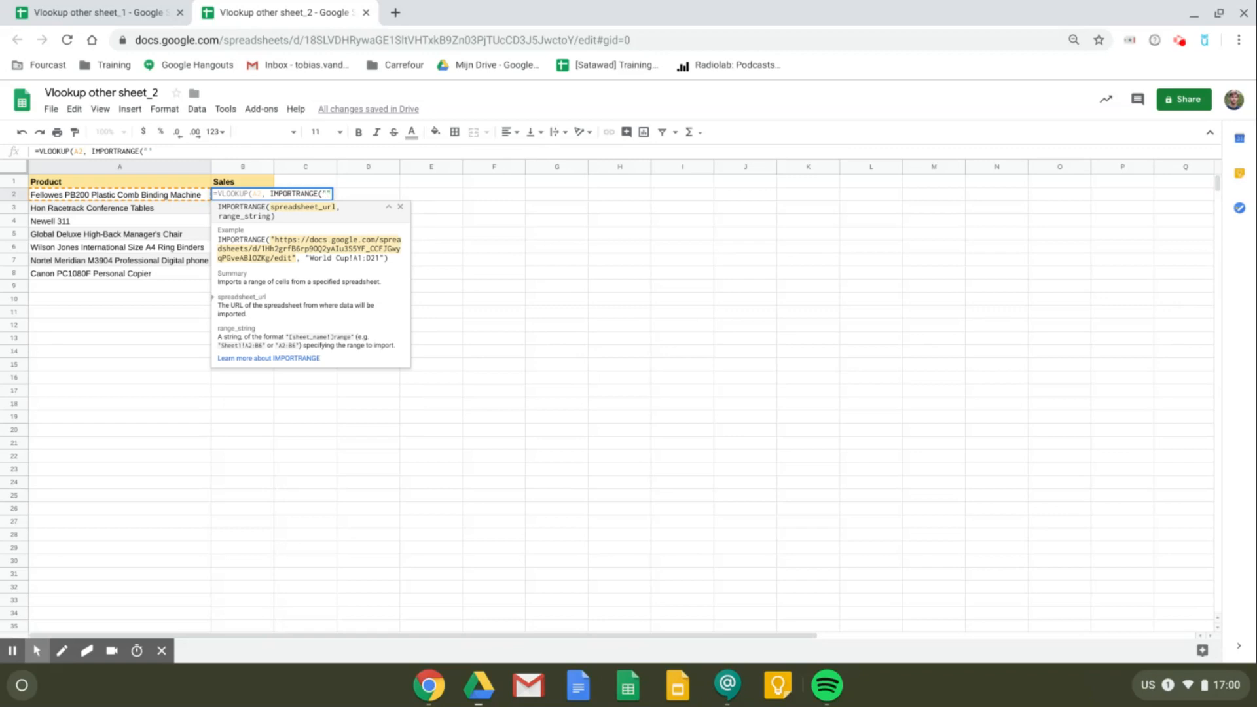
text(1II3kYuyCnHOy2-1Z6hZCA6-TnamoMG14sa5Dsf2T9XA)
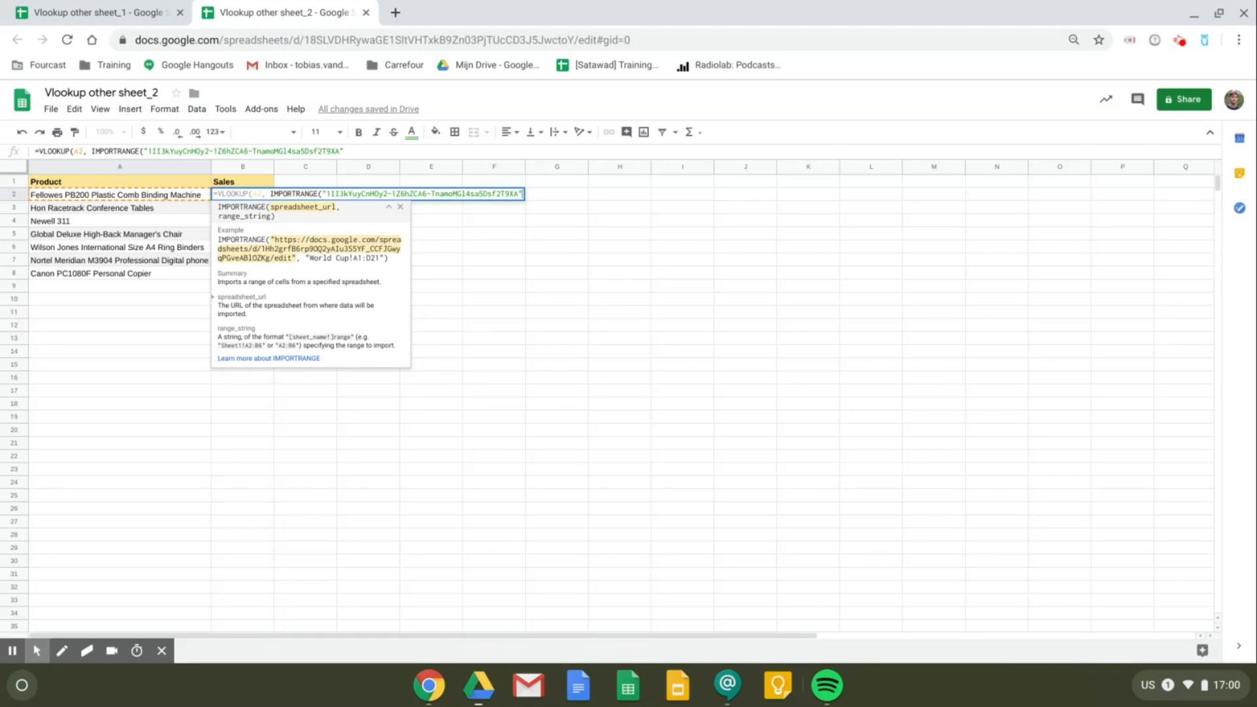
text(,)
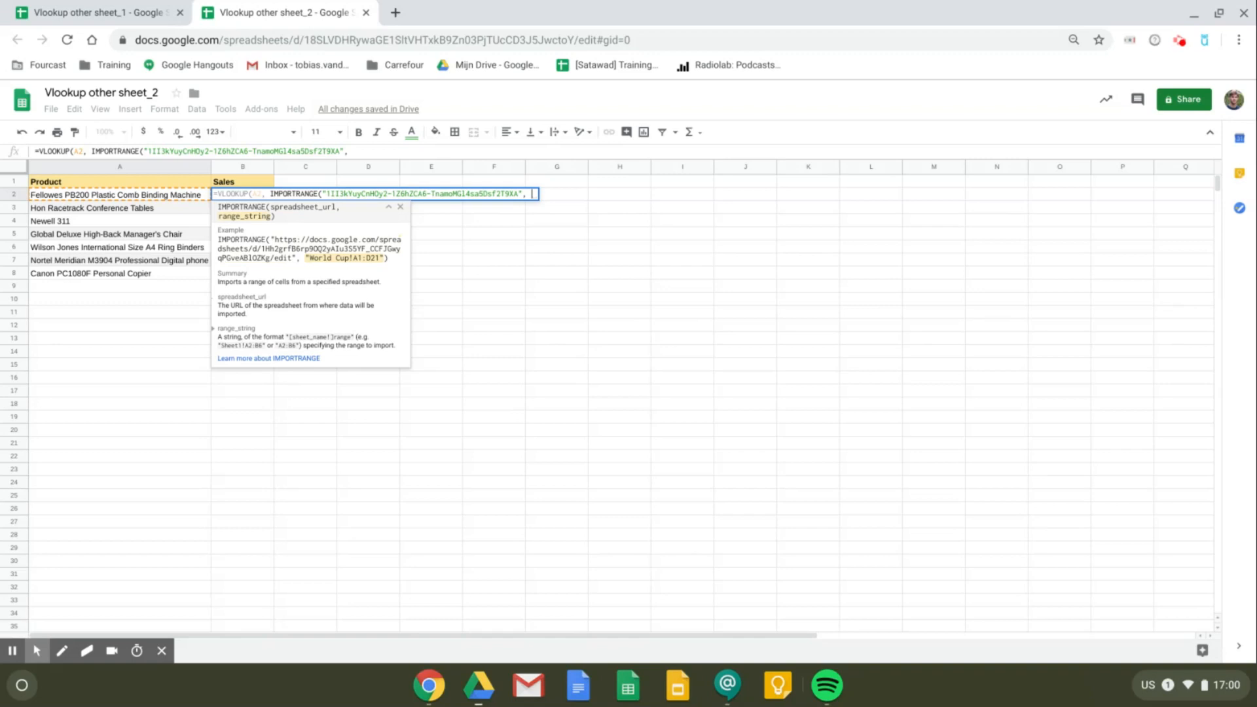
- Set the imported range to "Sales!a1:h15" after checking sheet_1's data extent
text(")
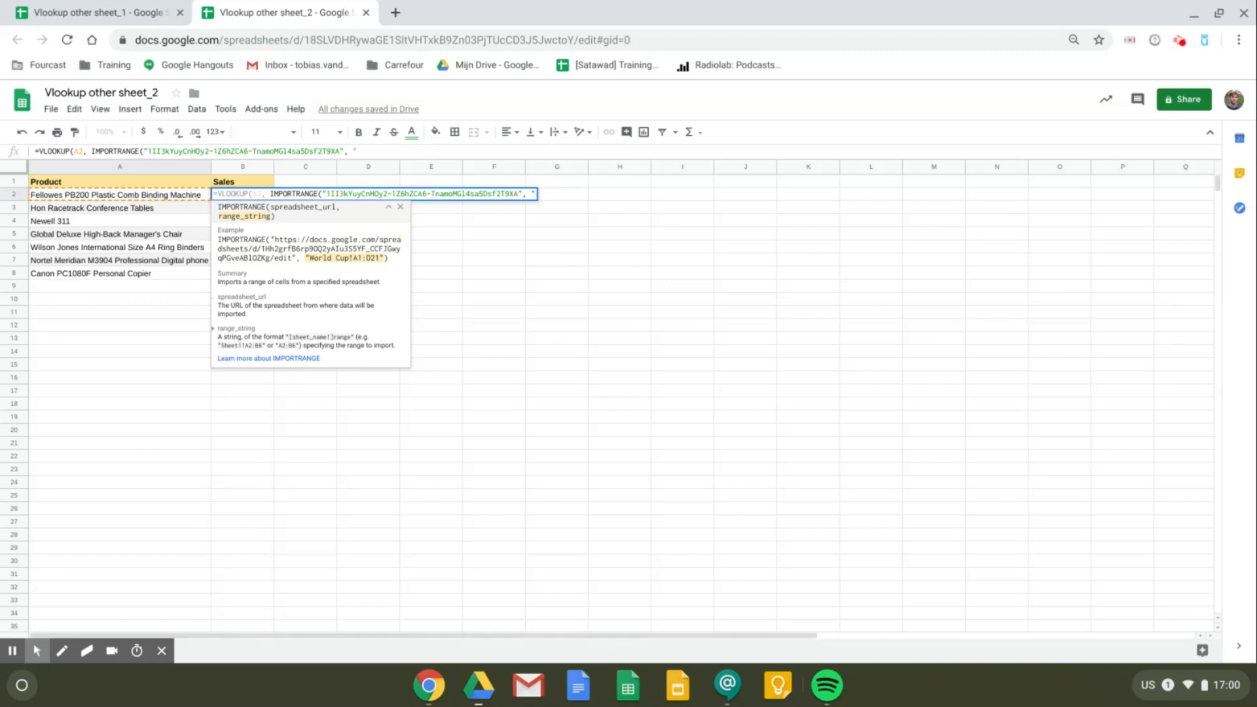
text(sales)
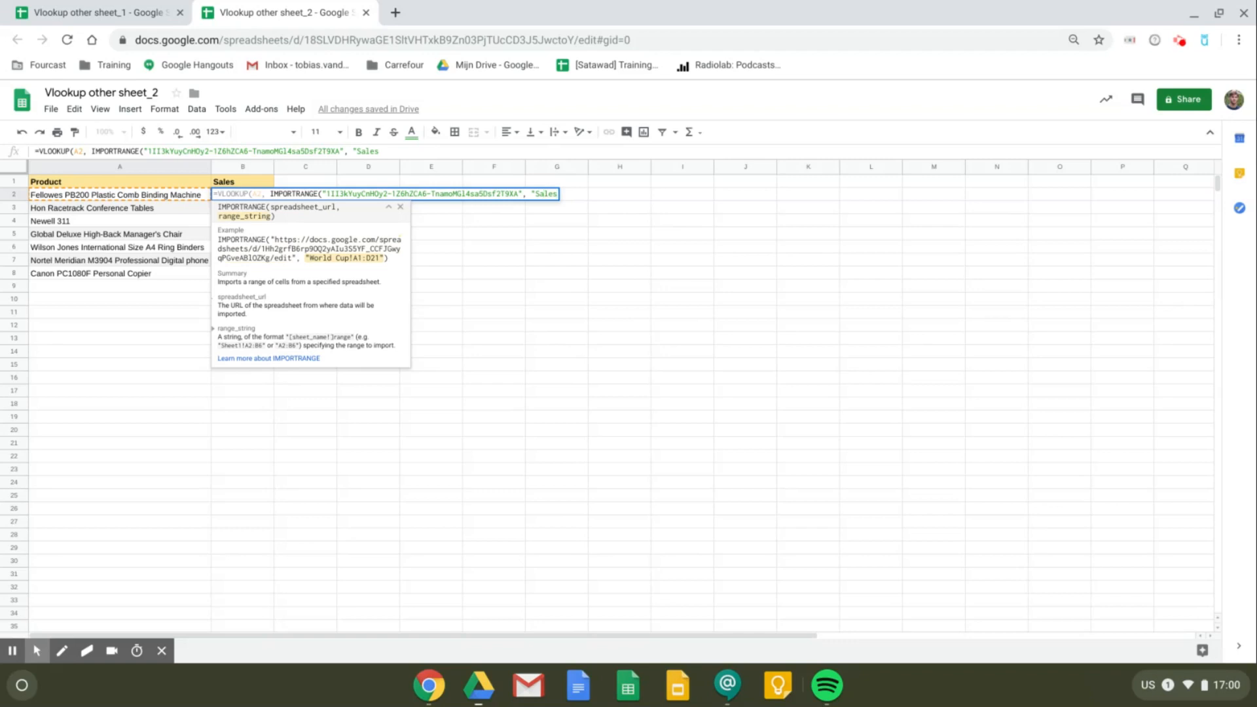
text(!)
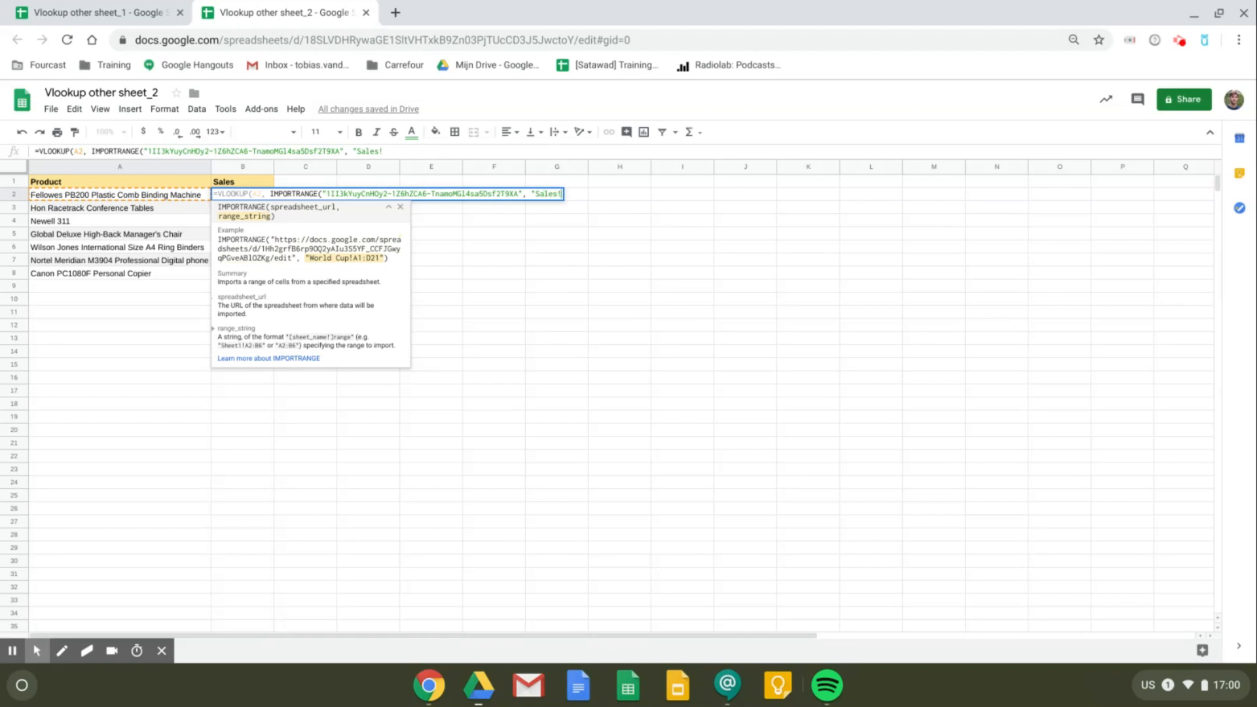
click(96, 11)
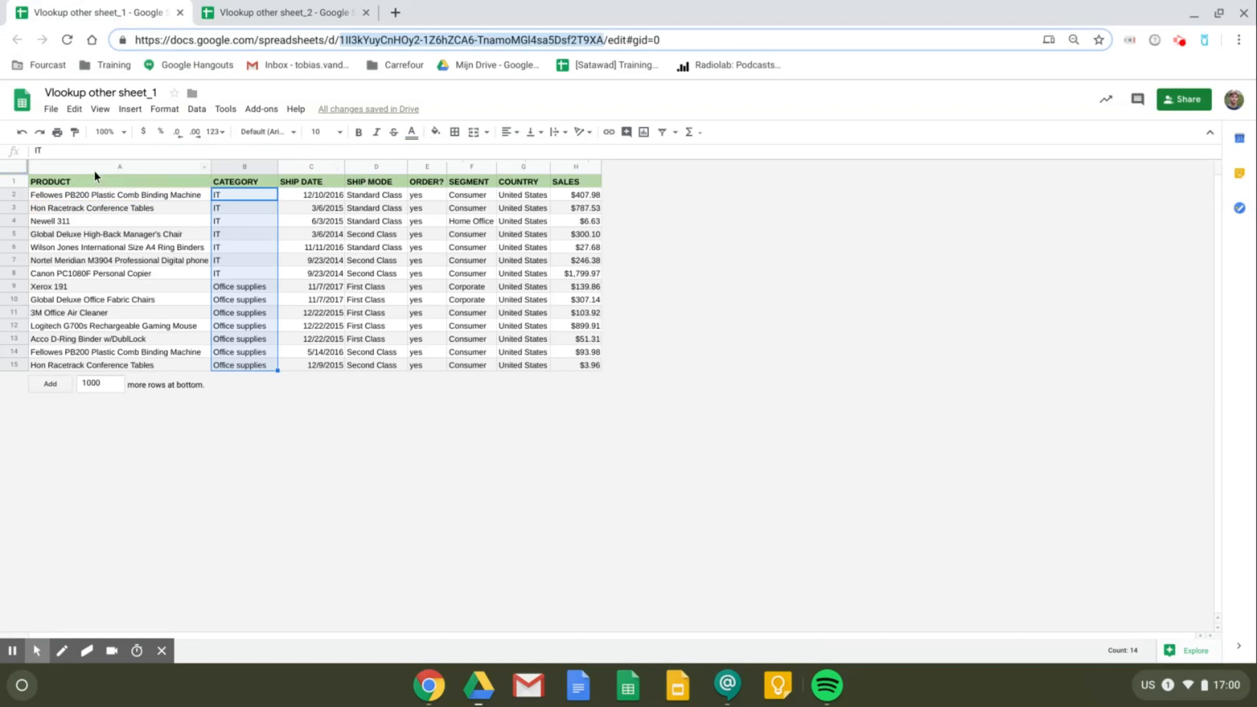
mouse_move(133, 168)
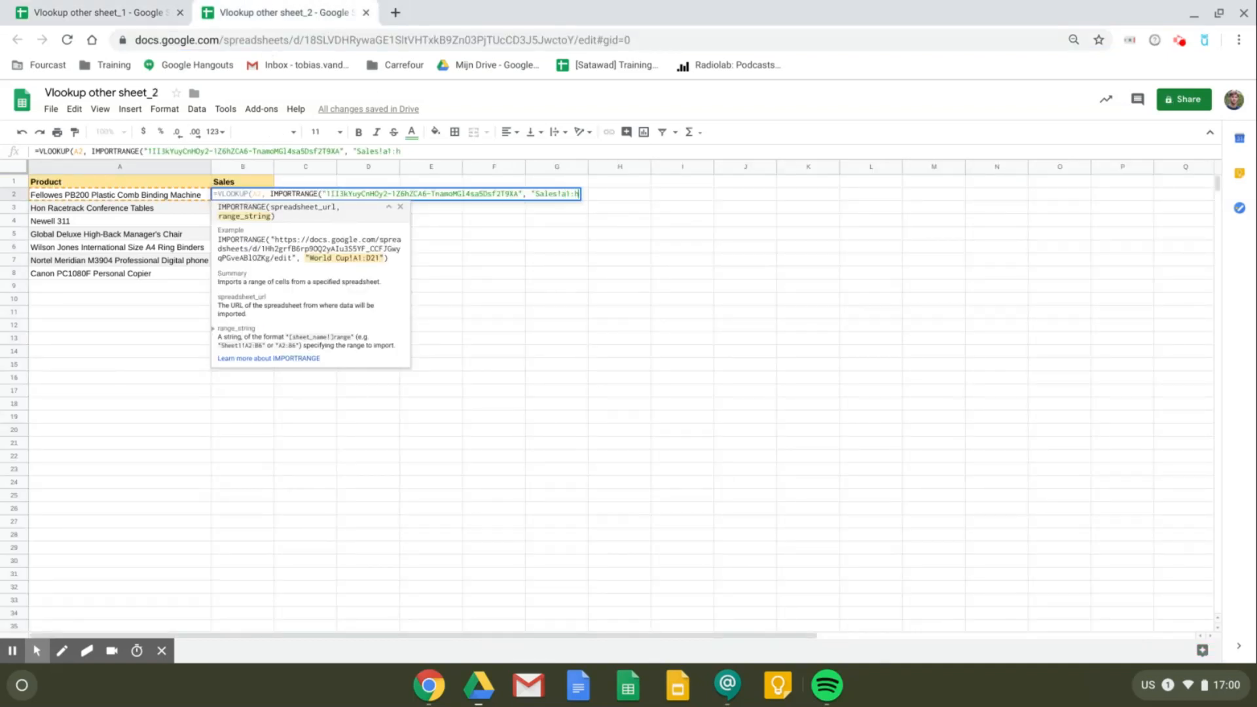
text(15")
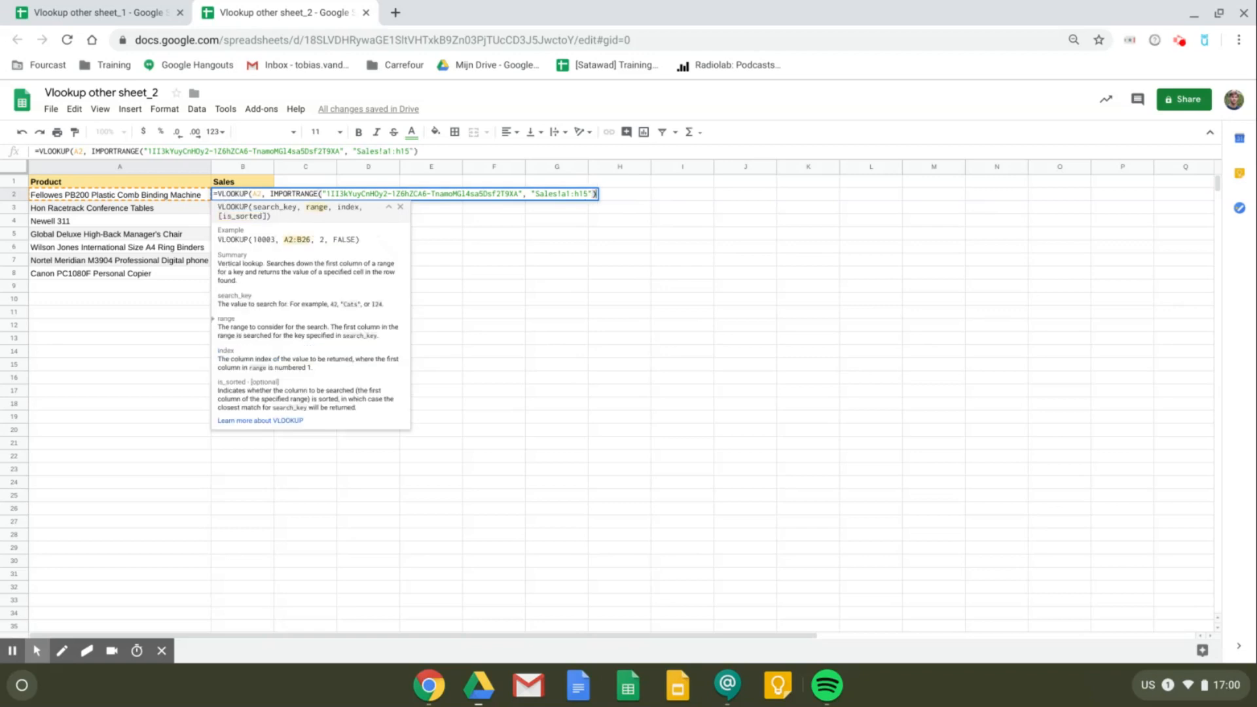
- Finish the VLOOKUP with column index 8 and False for exact match, filling the Sales values
text(),)
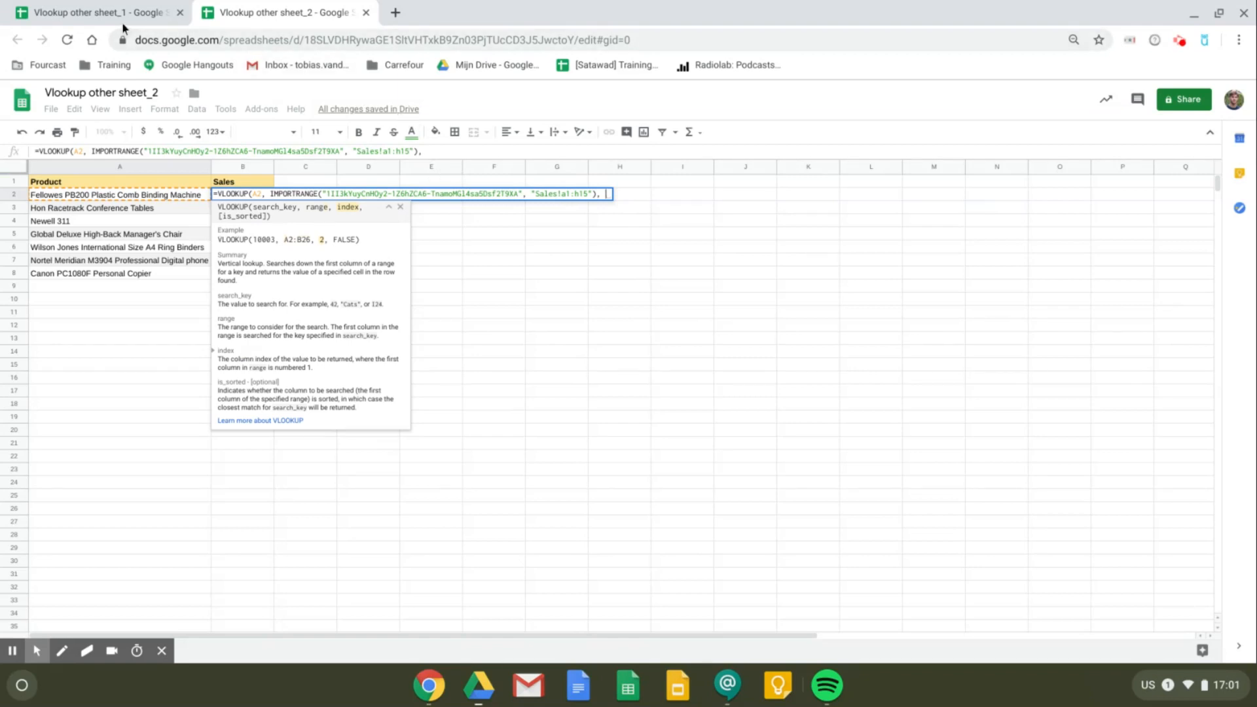
click(91, 12)
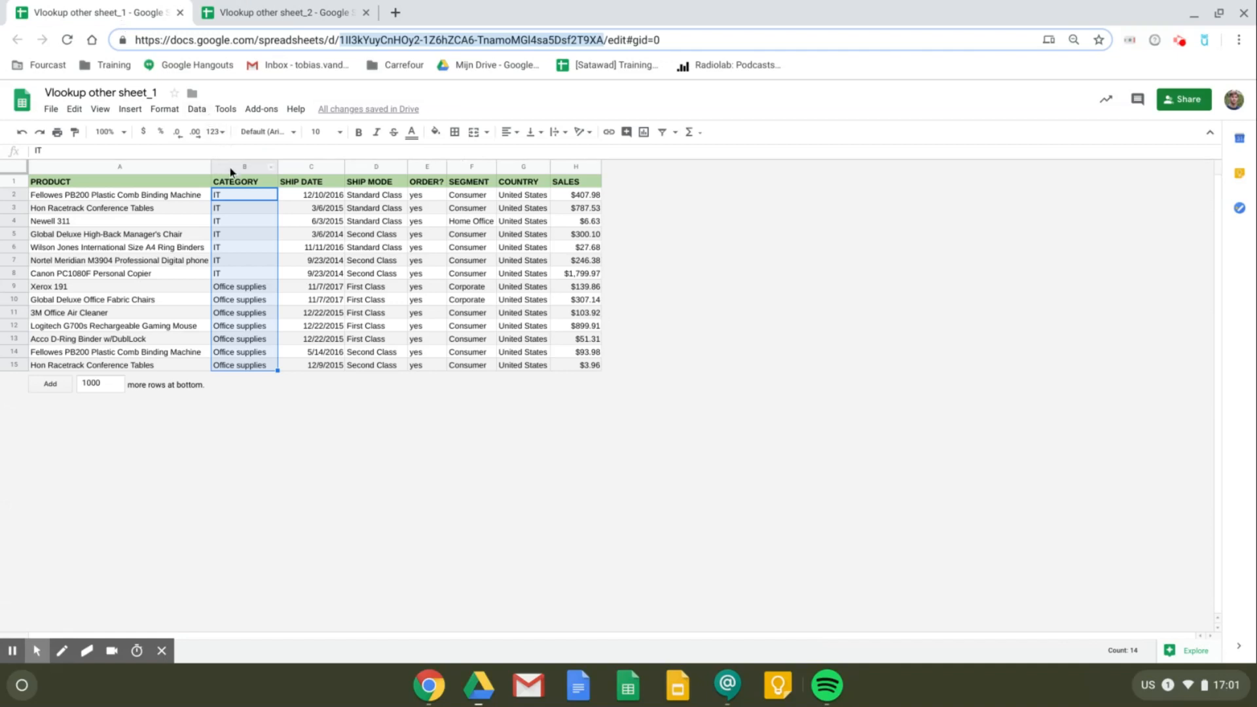
mouse_move(565, 172)
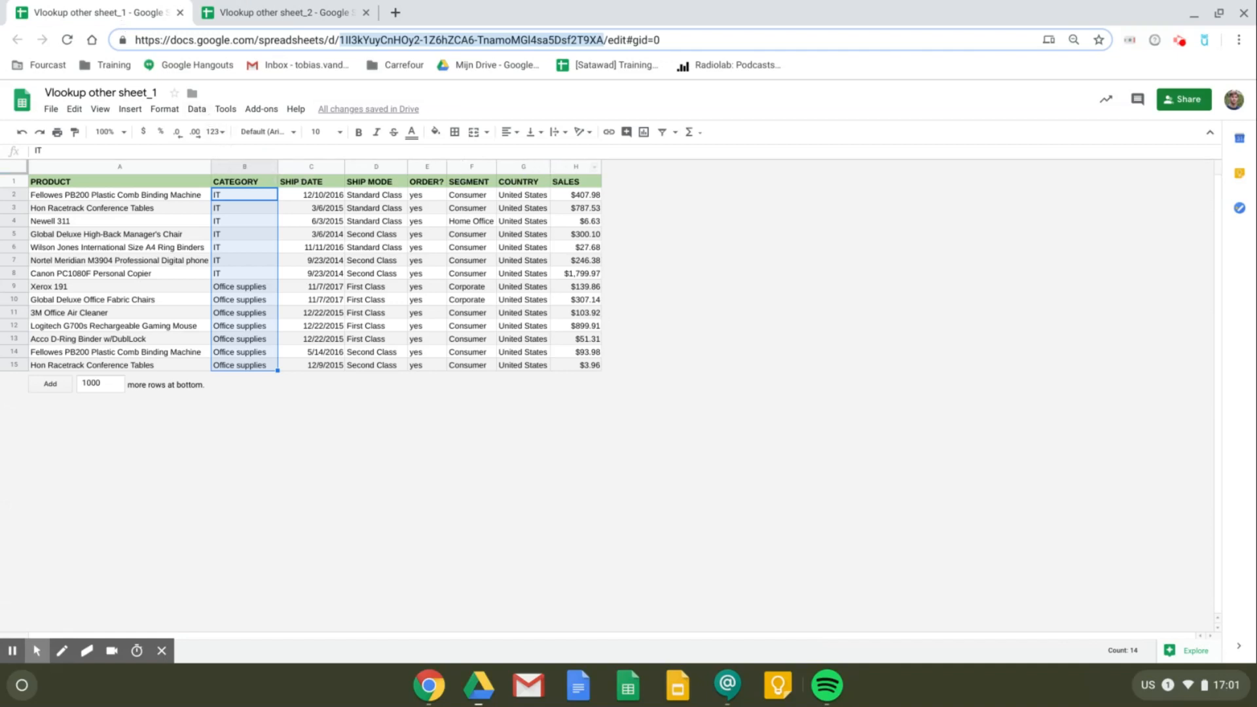
mouse_move(389, 171)
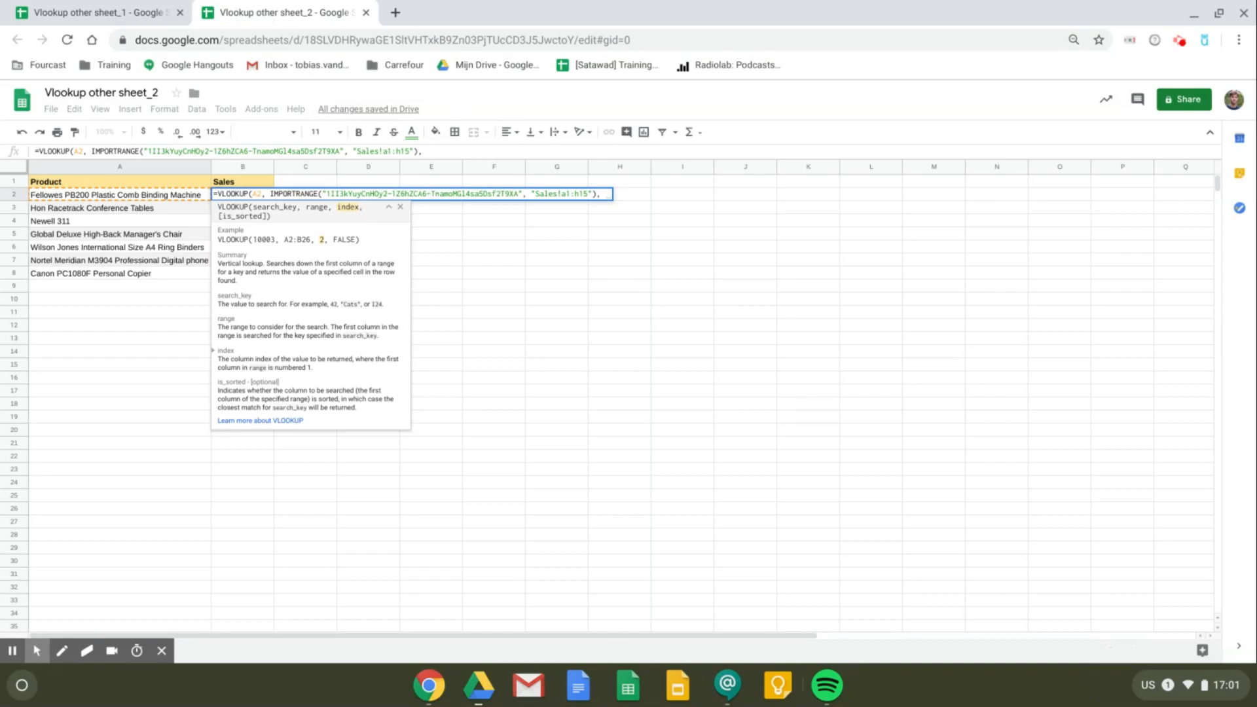
text(8,)
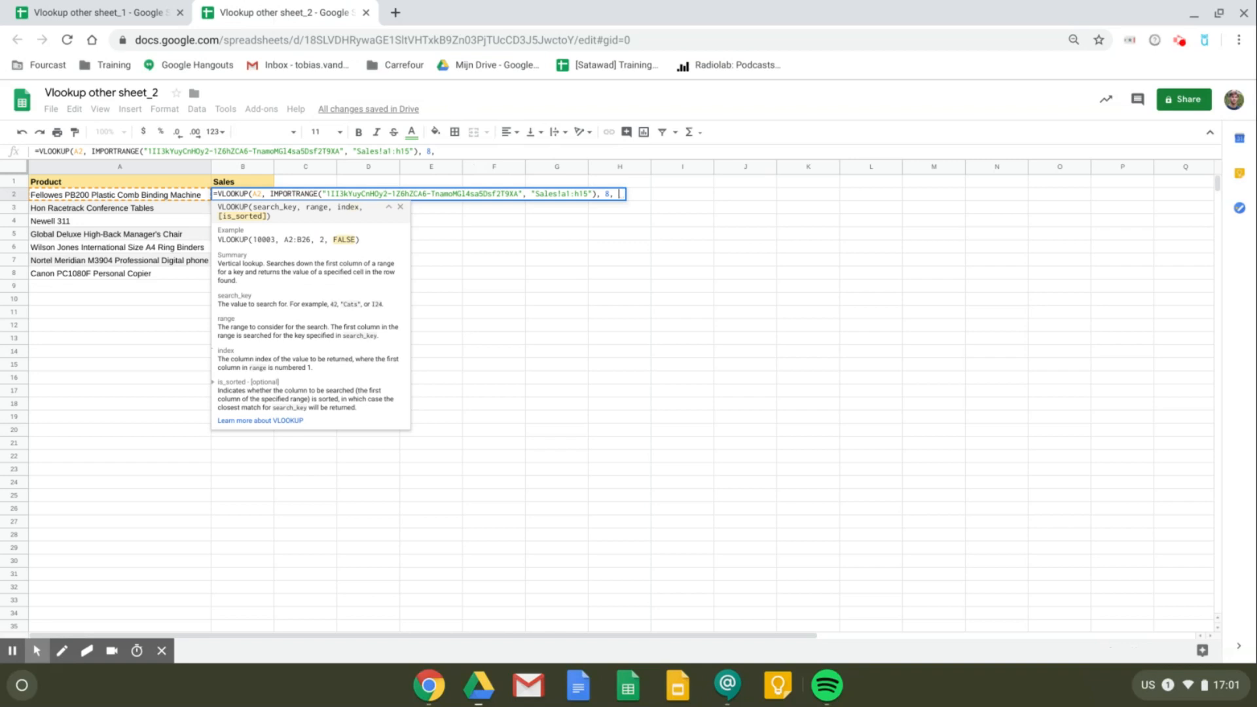
text(F)
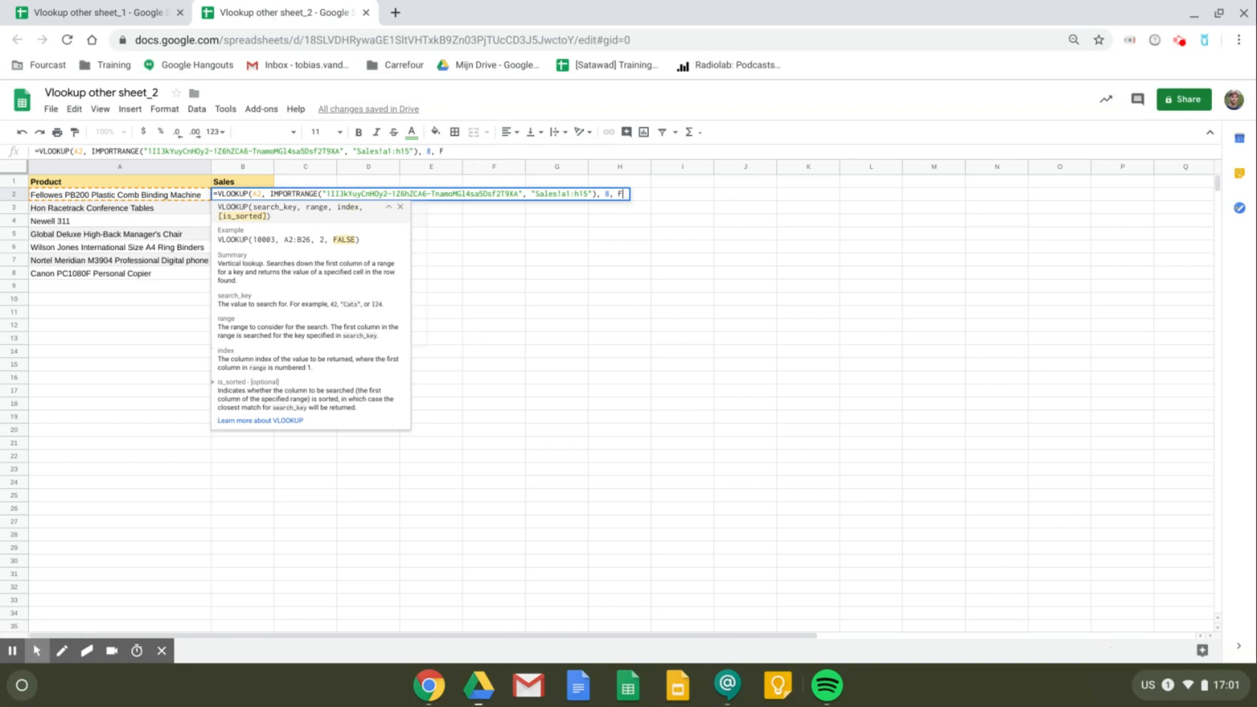
text(alse))
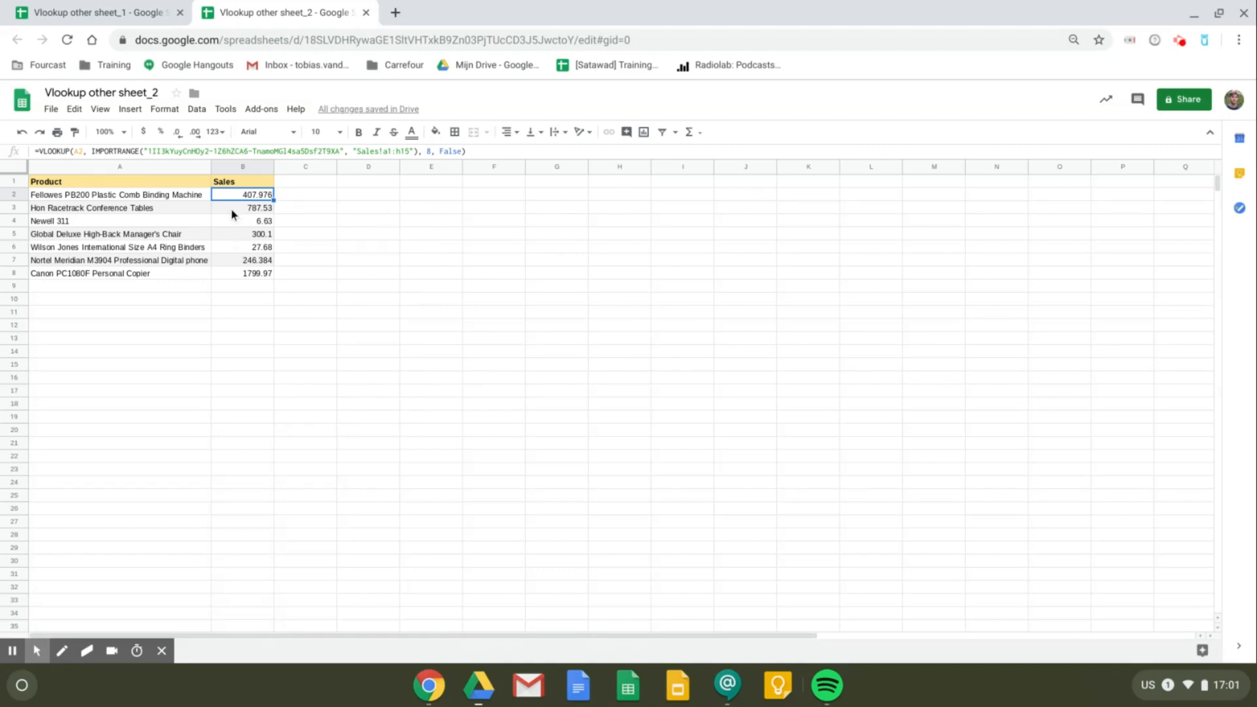
mouse_move(185, 216)
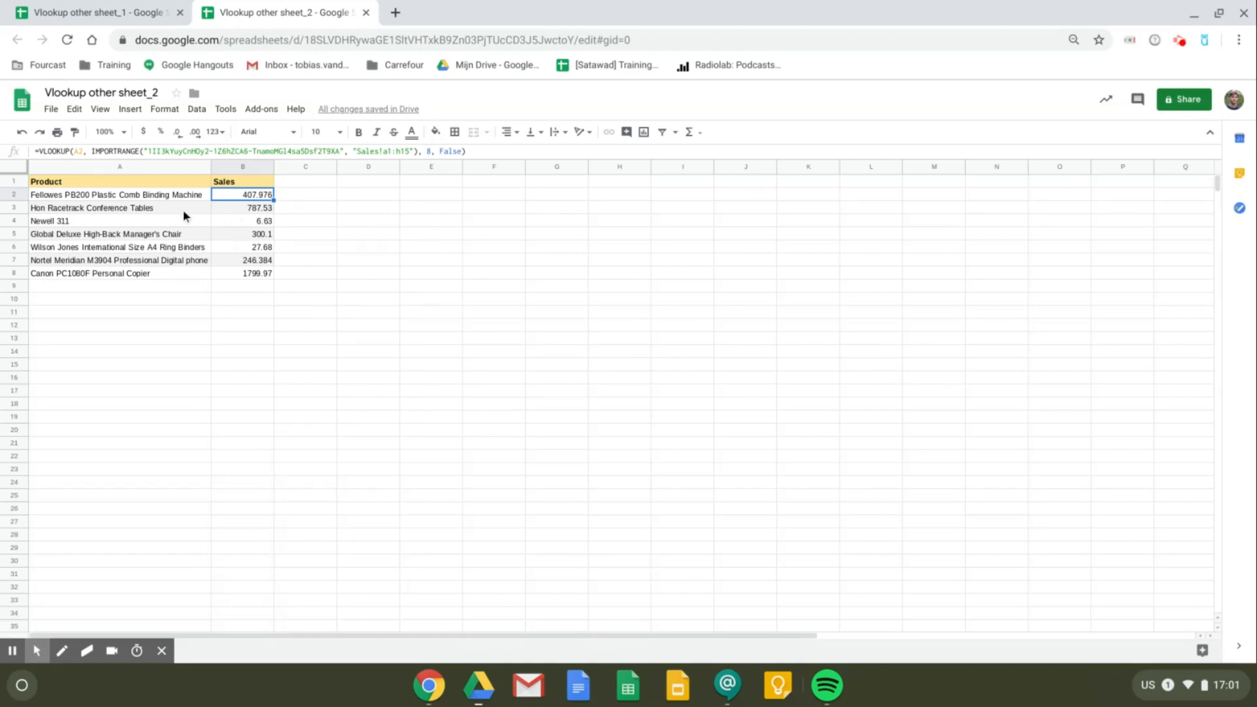